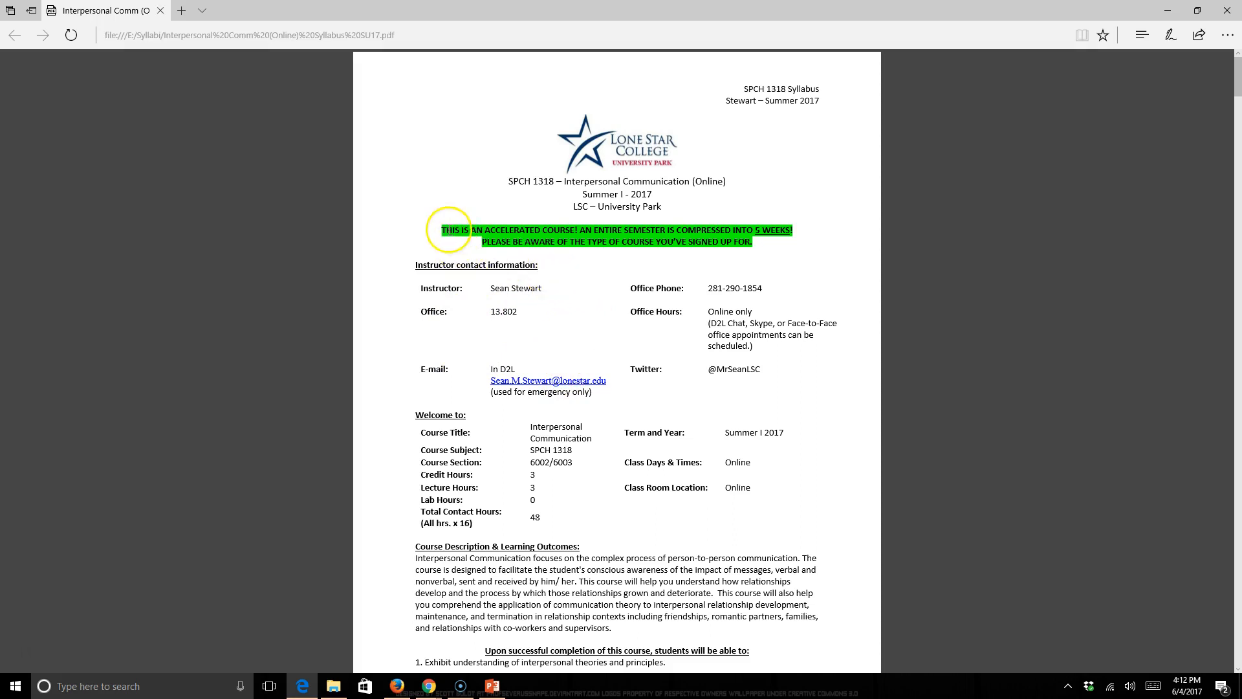
mouse_move(758, 405)
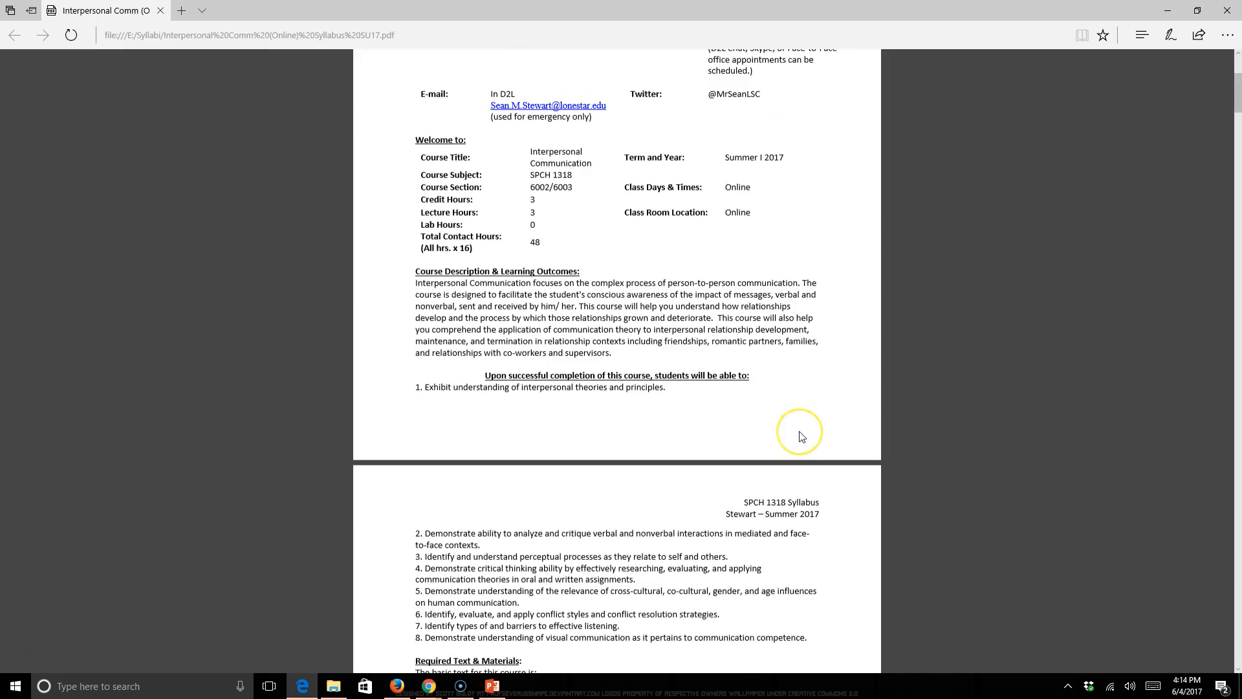
Step: Scroll the syllabus to page 2's Required Text & Materials and instructor guidelines
scroll(up, 3)
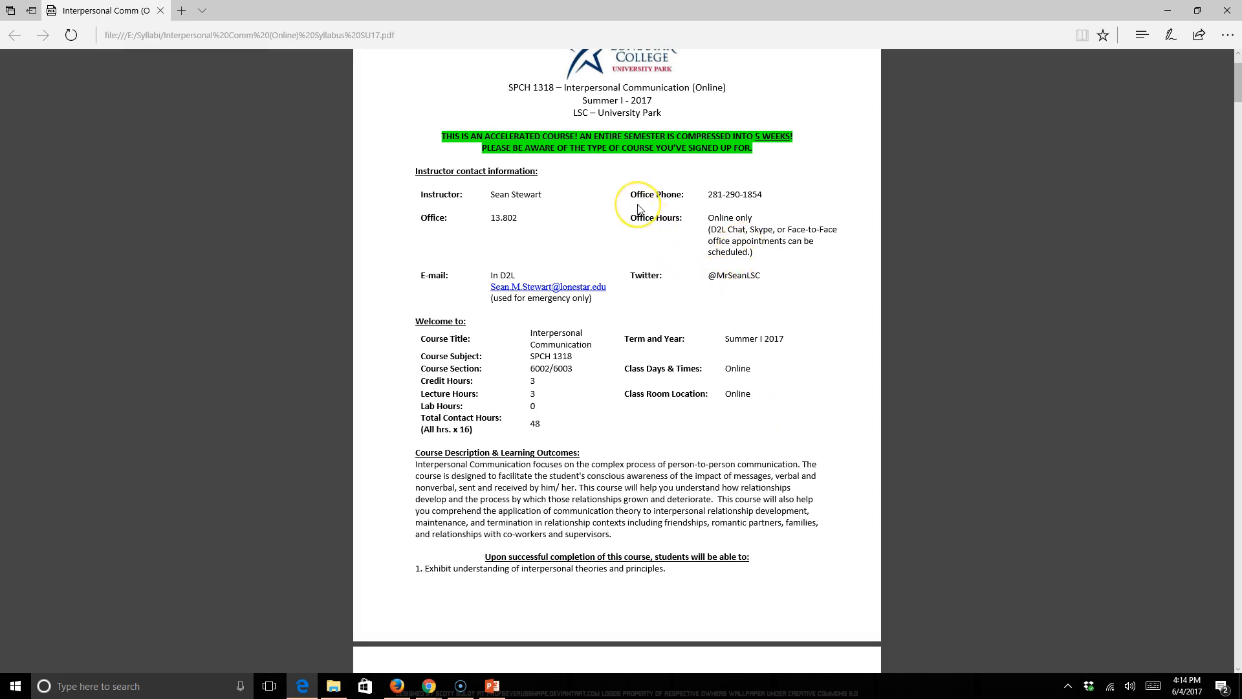
mouse_move(619, 267)
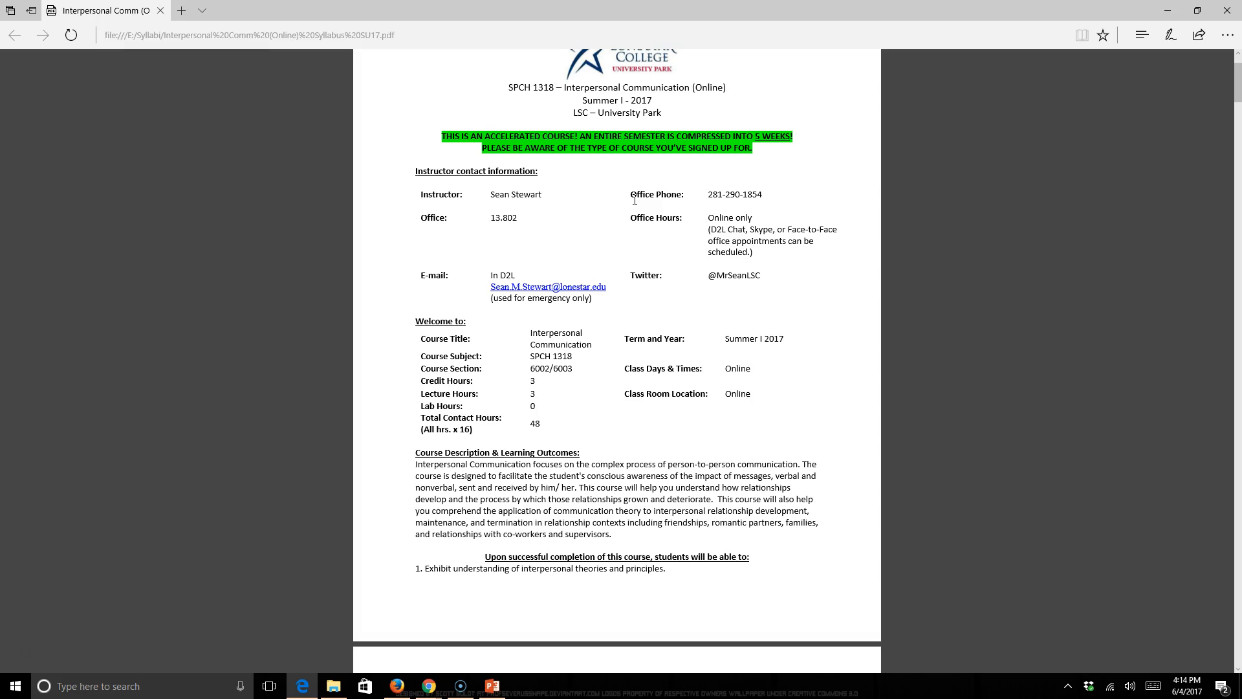
scroll(down, 3)
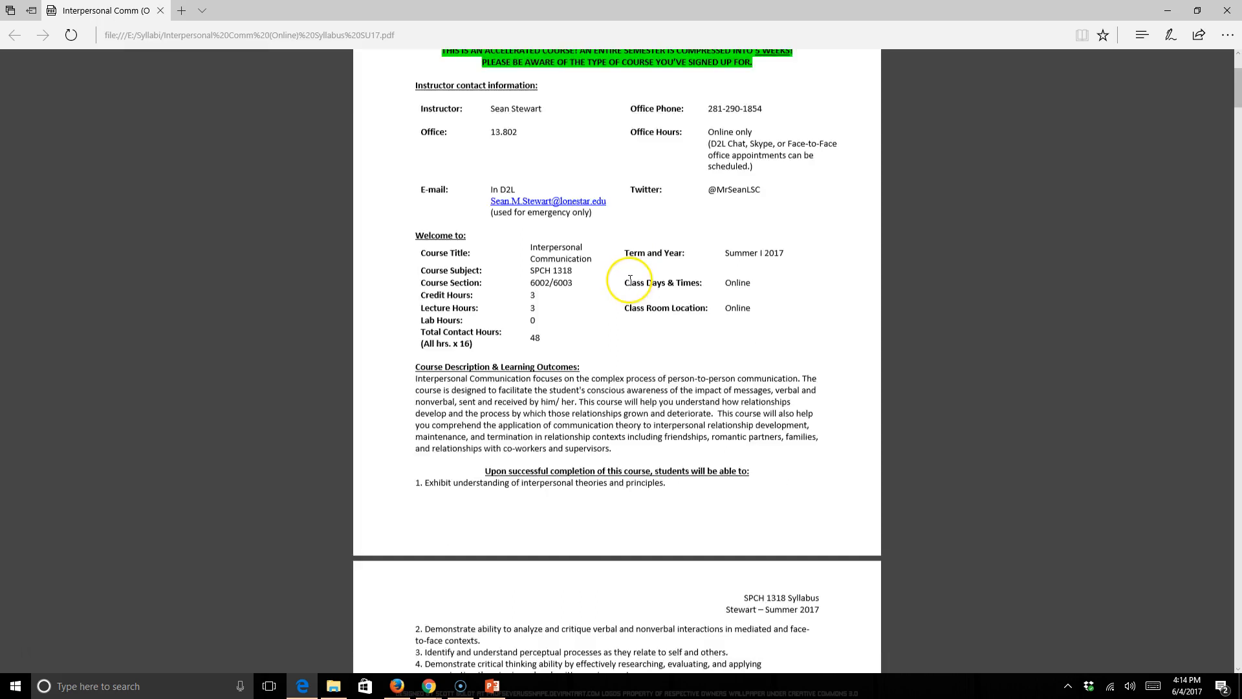
scroll(down, 3)
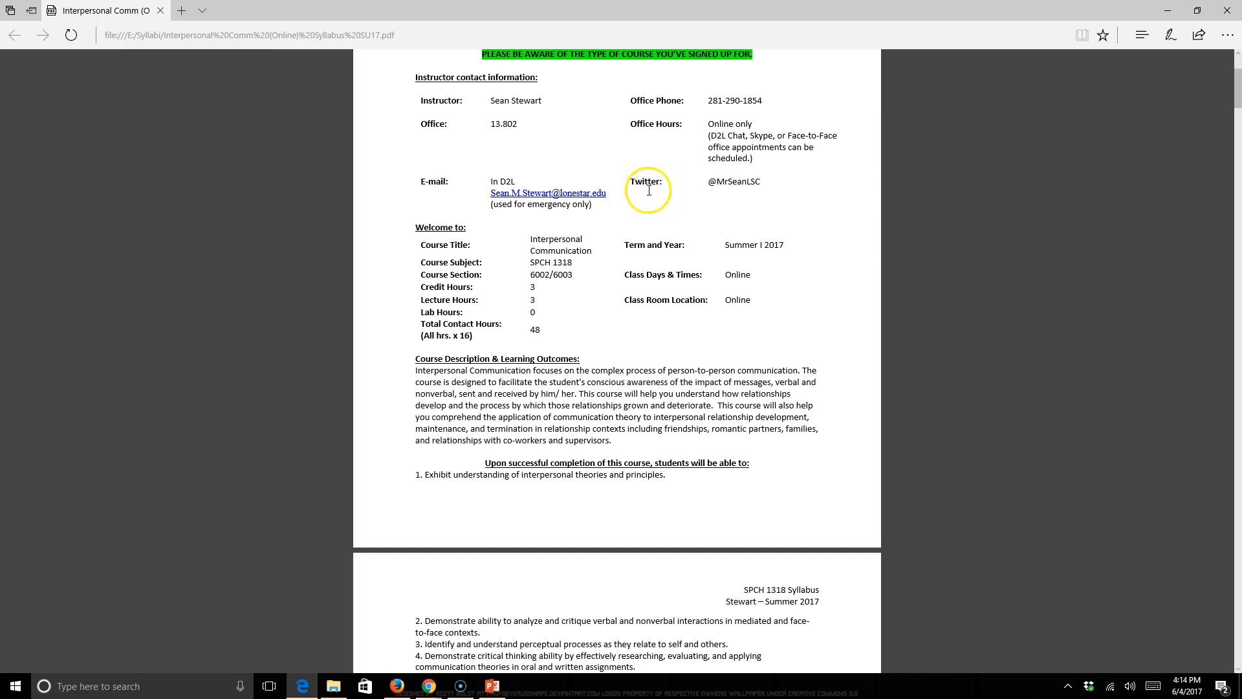
mouse_move(665, 190)
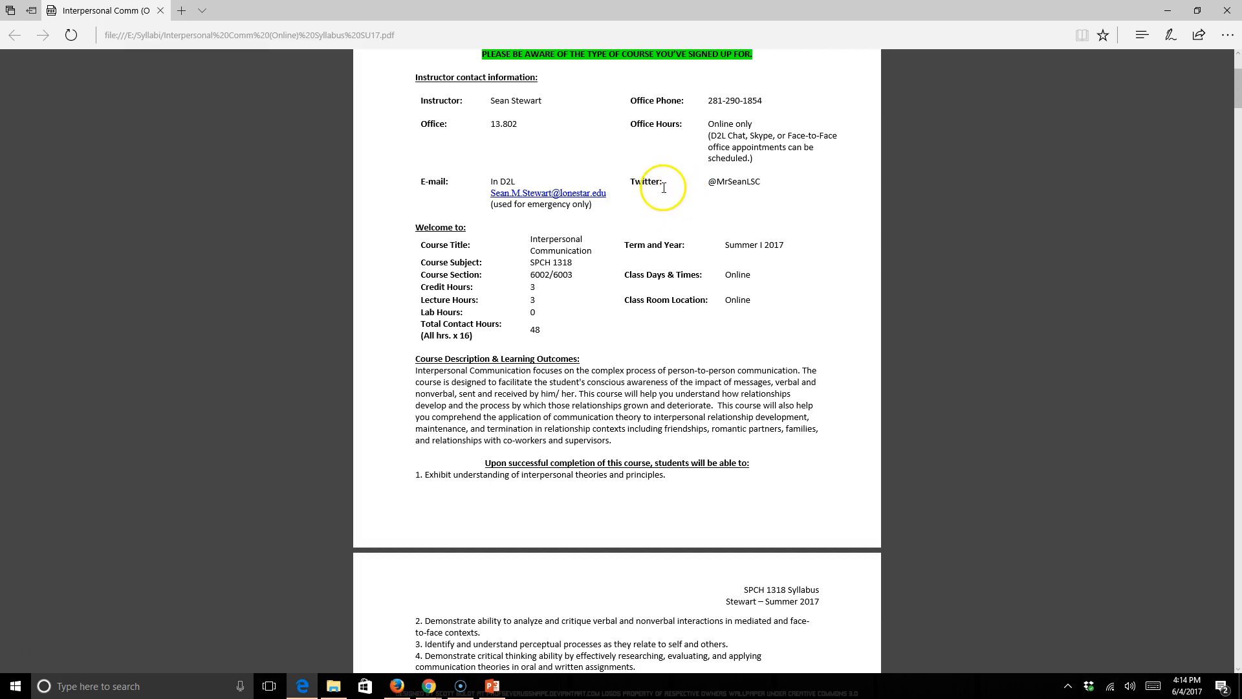
mouse_move(705, 182)
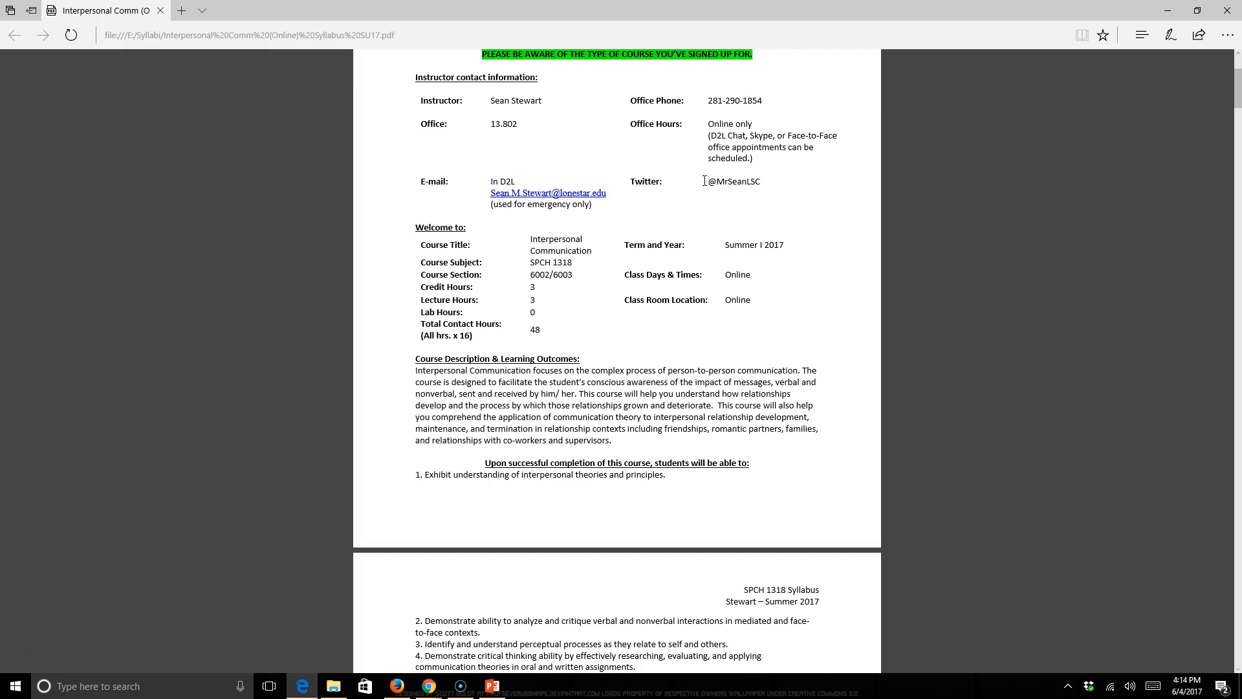
mouse_move(715, 235)
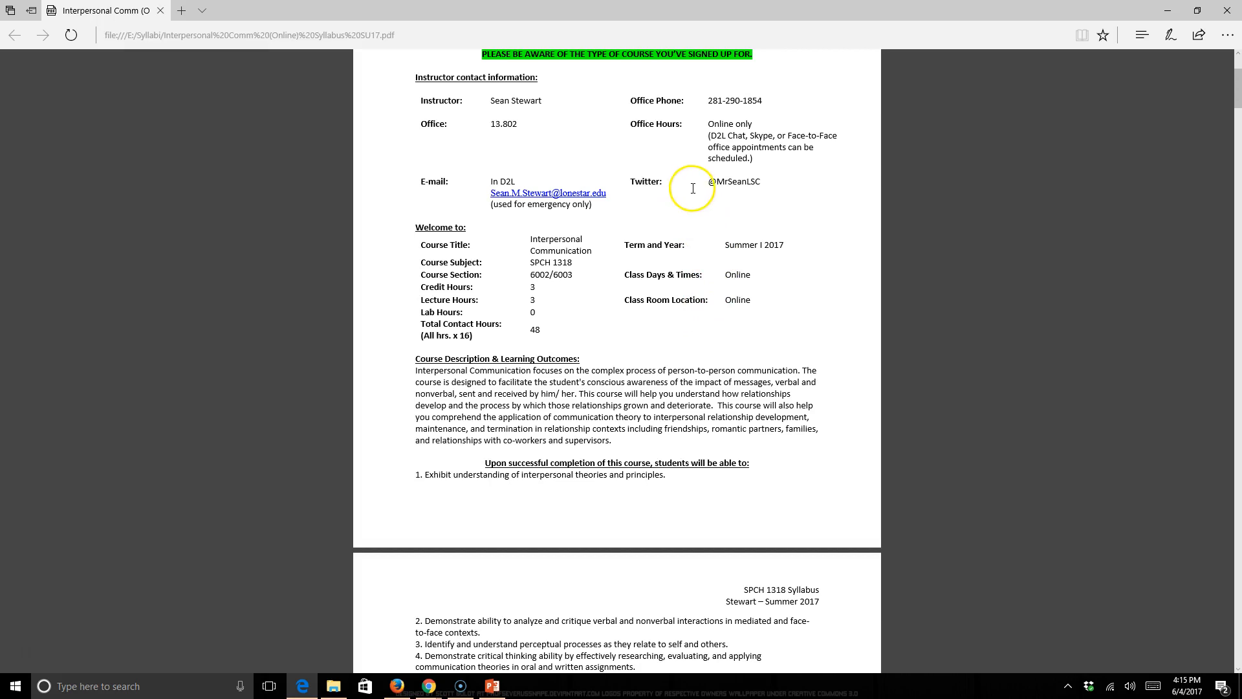
scroll(down, 3)
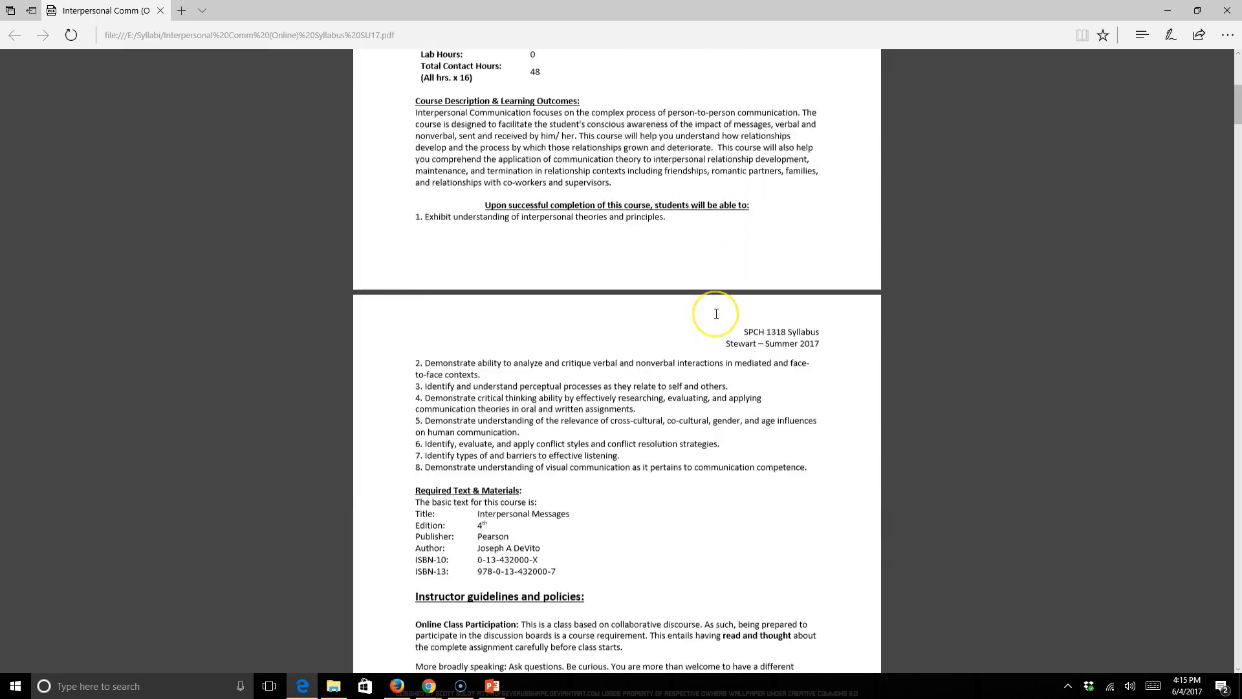
Step: Scroll past Online Presence to page 3's study-hours FYI and Attendance and Participation
scroll(down, 3)
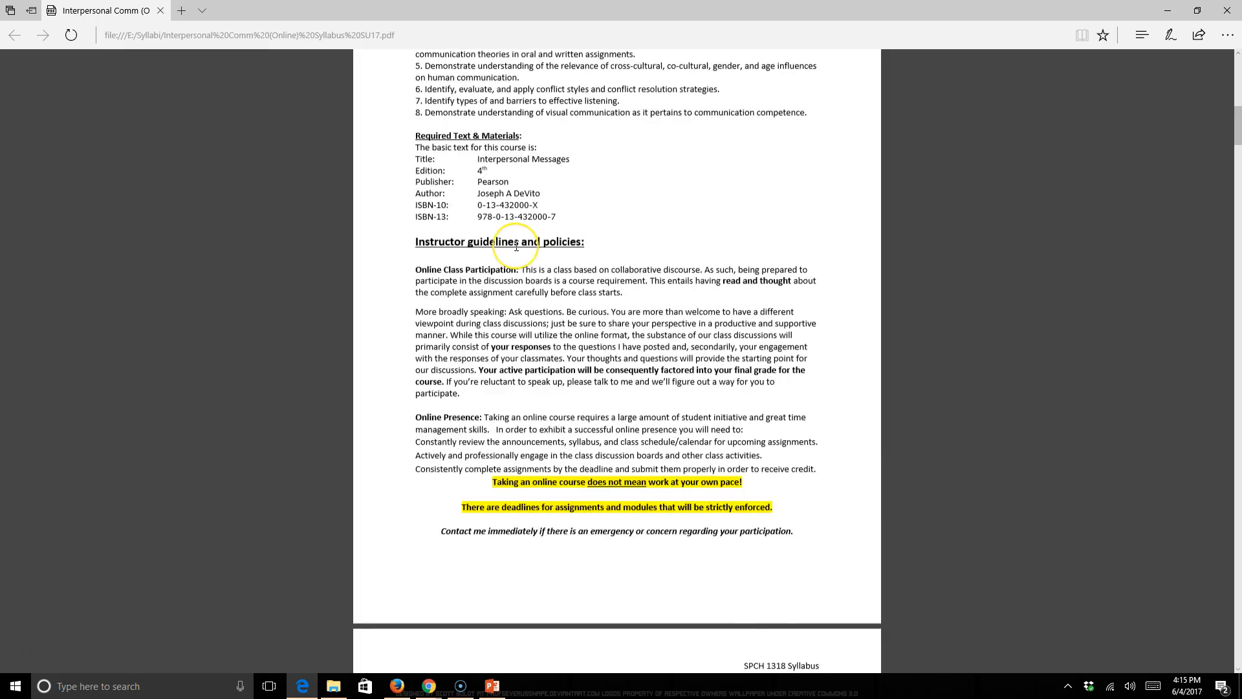
scroll(down, 3)
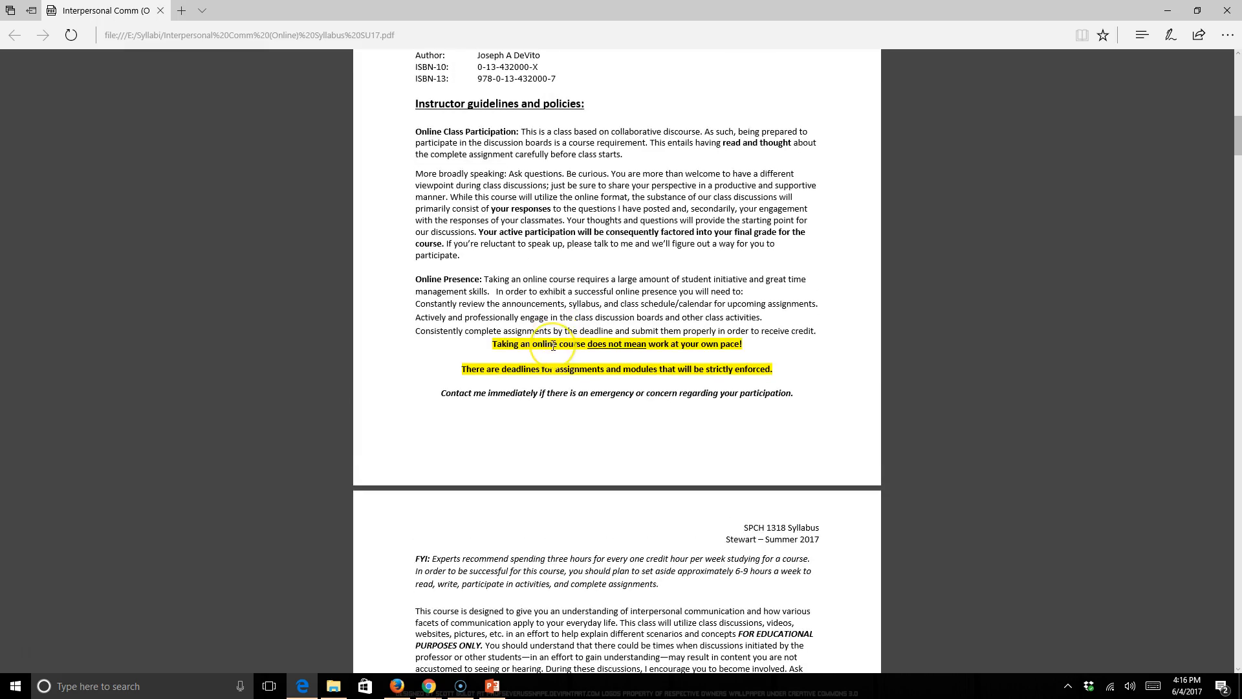
scroll(down, 3)
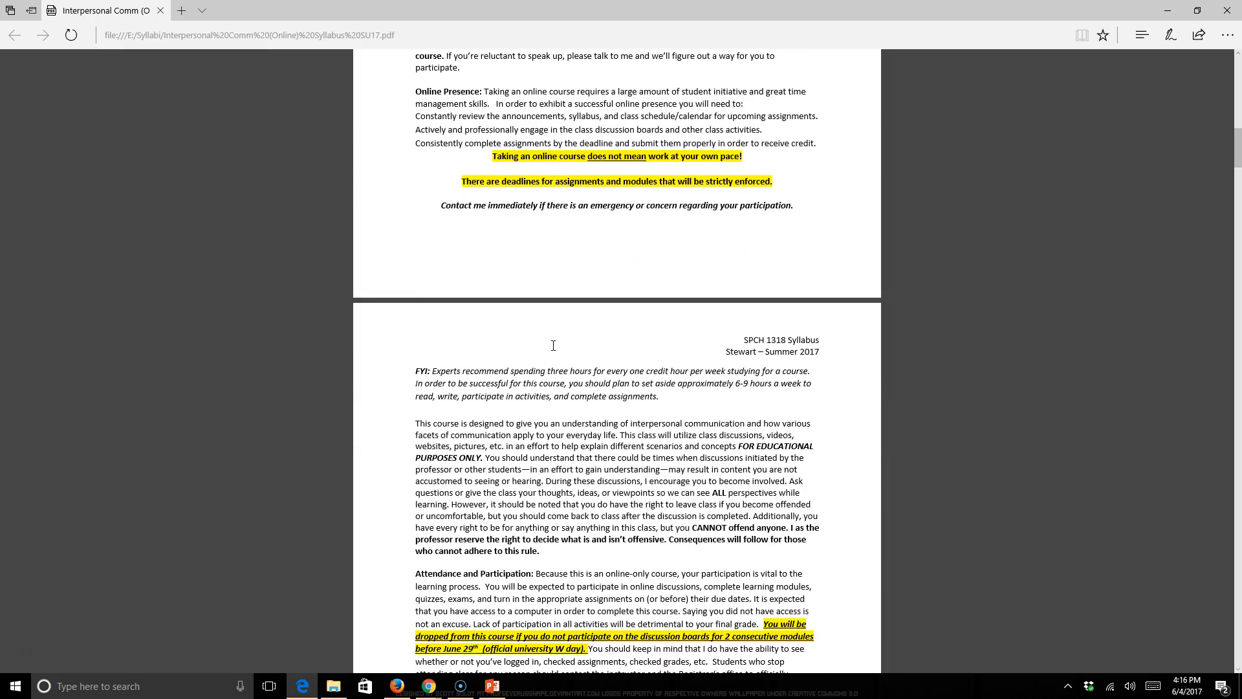
Step: Scroll down to the Office Hours and E-Mails and Quick Hits paragraphs
scroll(down, 3)
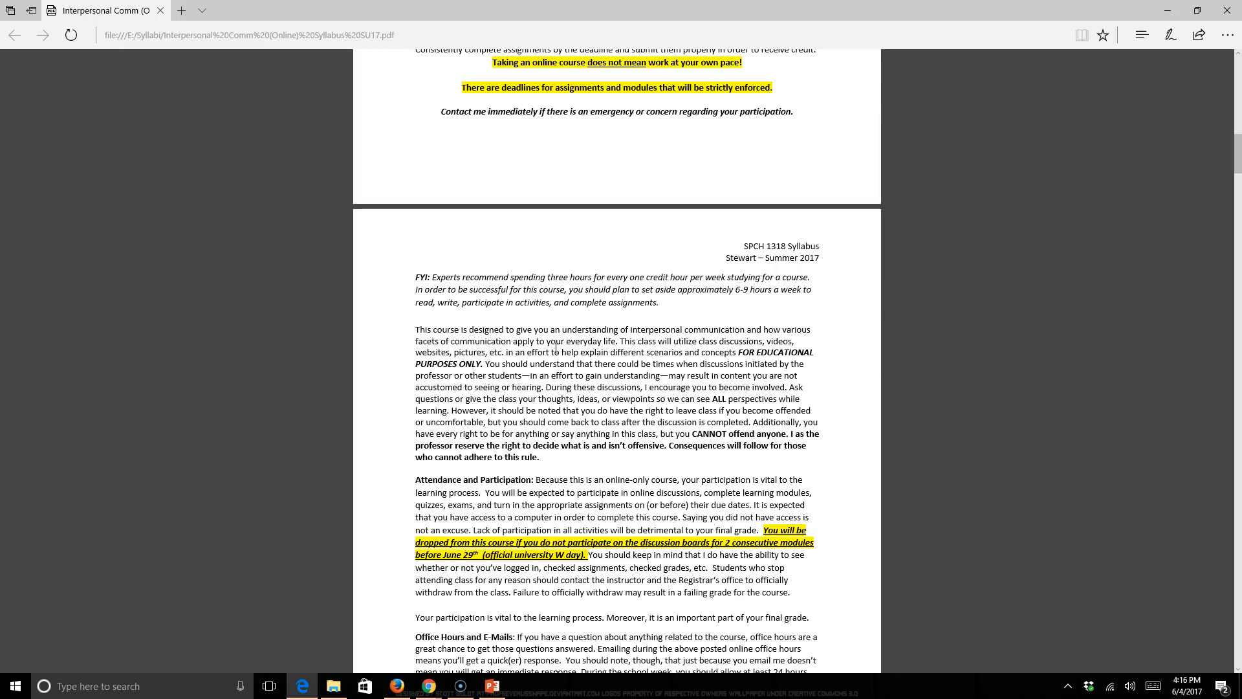
scroll(down, 3)
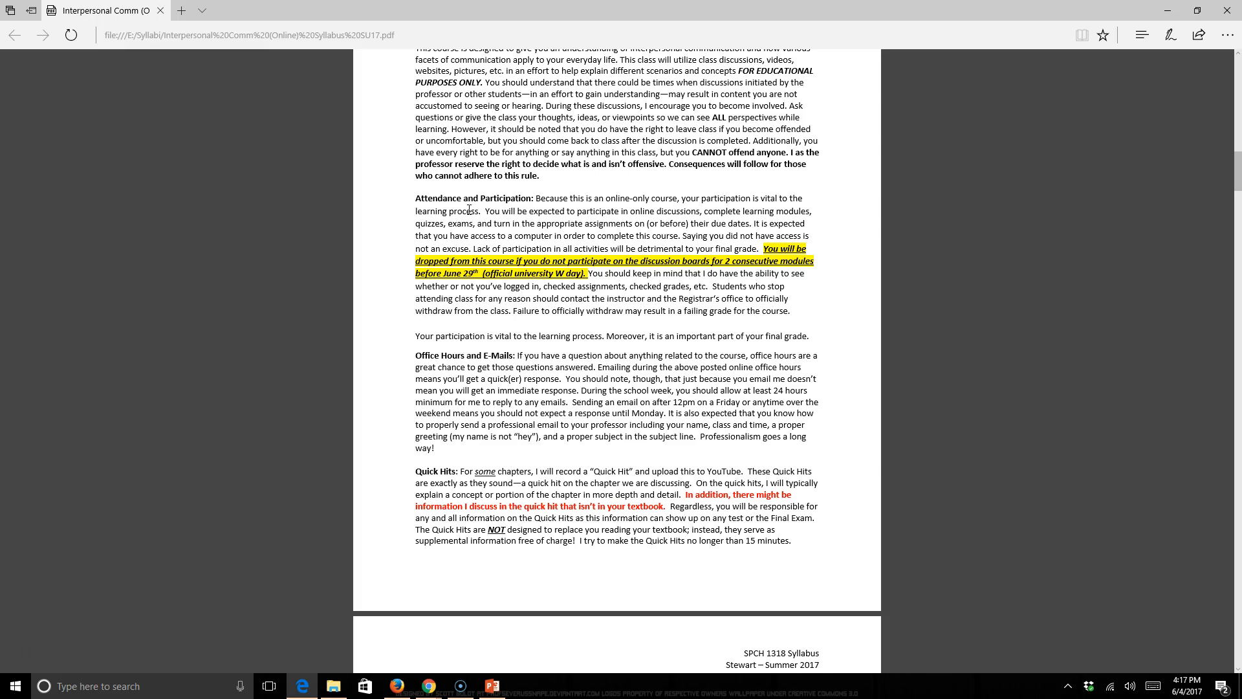
scroll(down, 3)
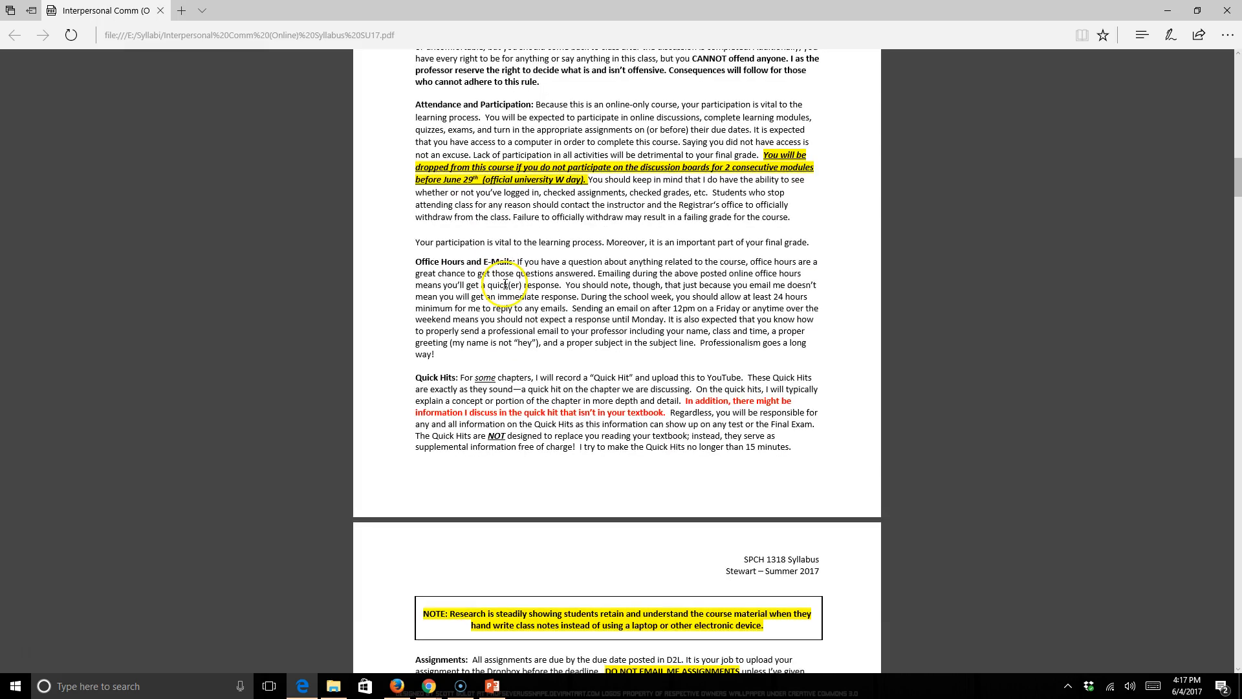
Step: Scroll to page 4 with the handwritten-notes box, Assignments, Chain of Command and FAQ
scroll(down, 3)
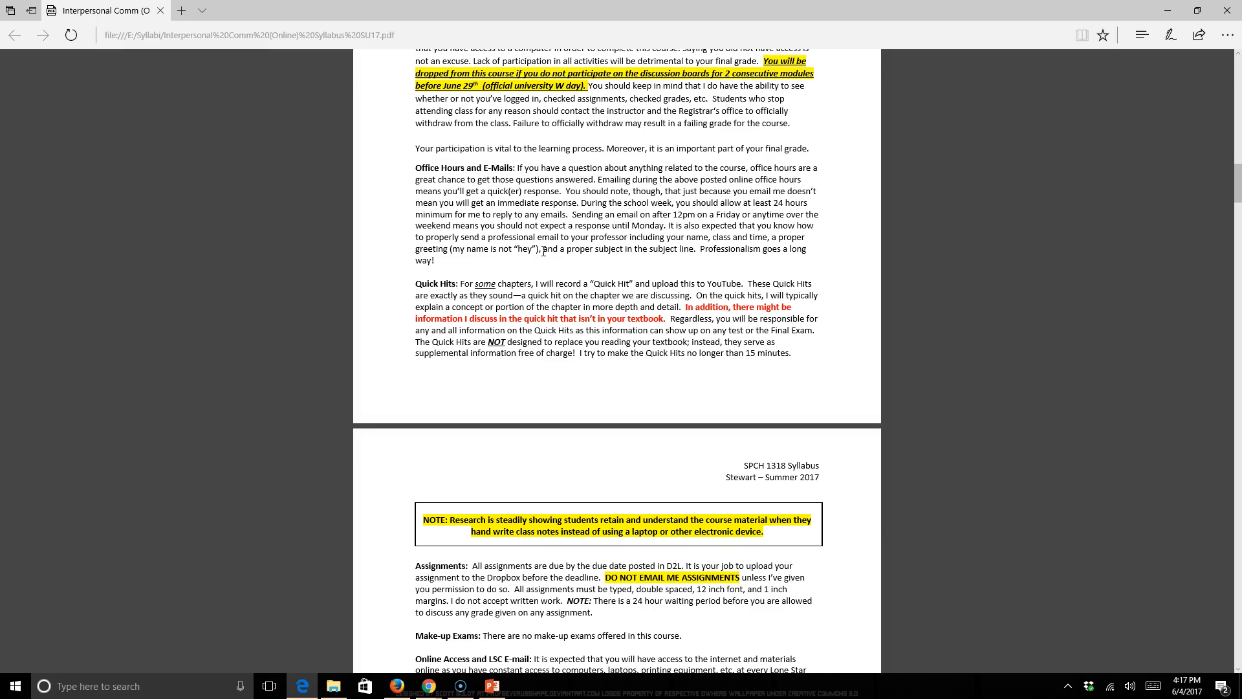
scroll(down, 3)
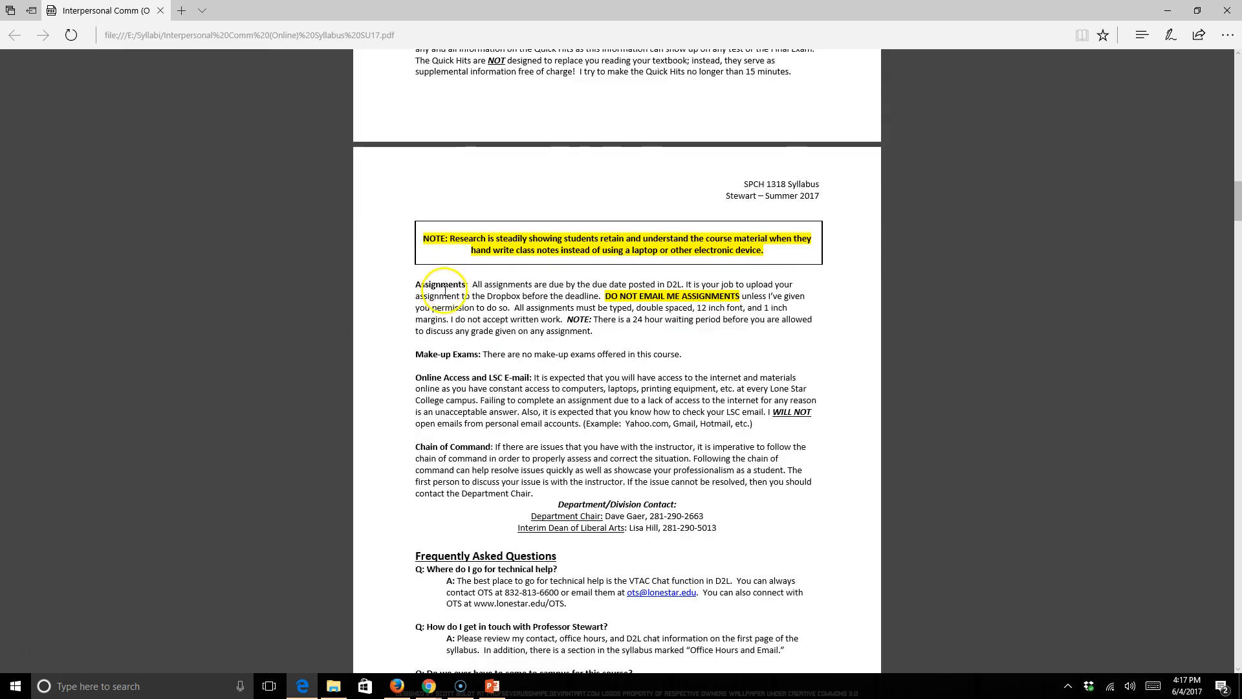
Step: Scroll through the FAQs and plagiarism policy to the Grade Determination heading
scroll(down, 3)
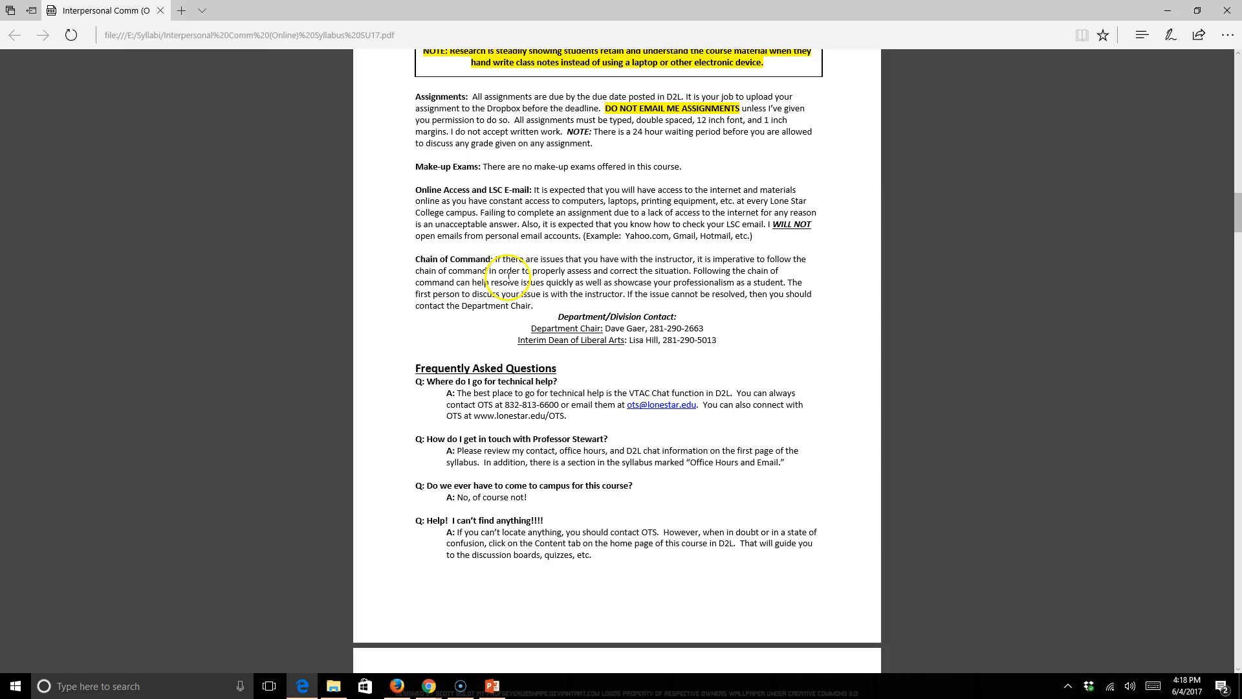
scroll(down, 3)
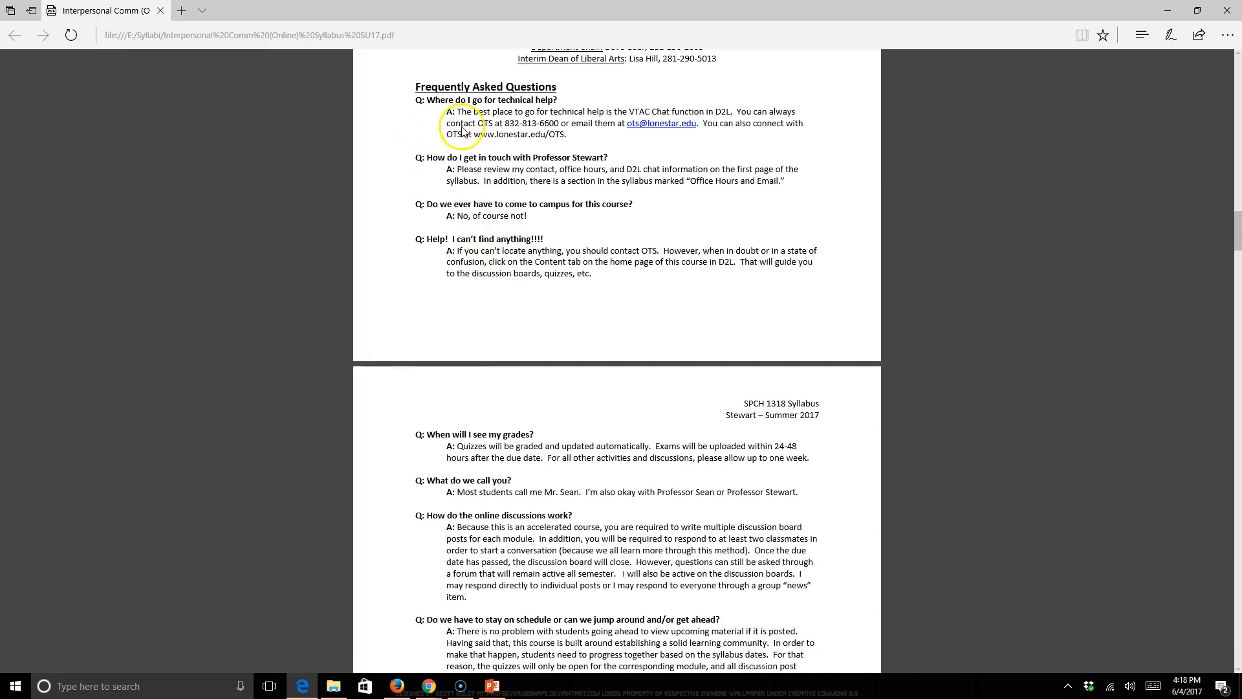
scroll(down, 3)
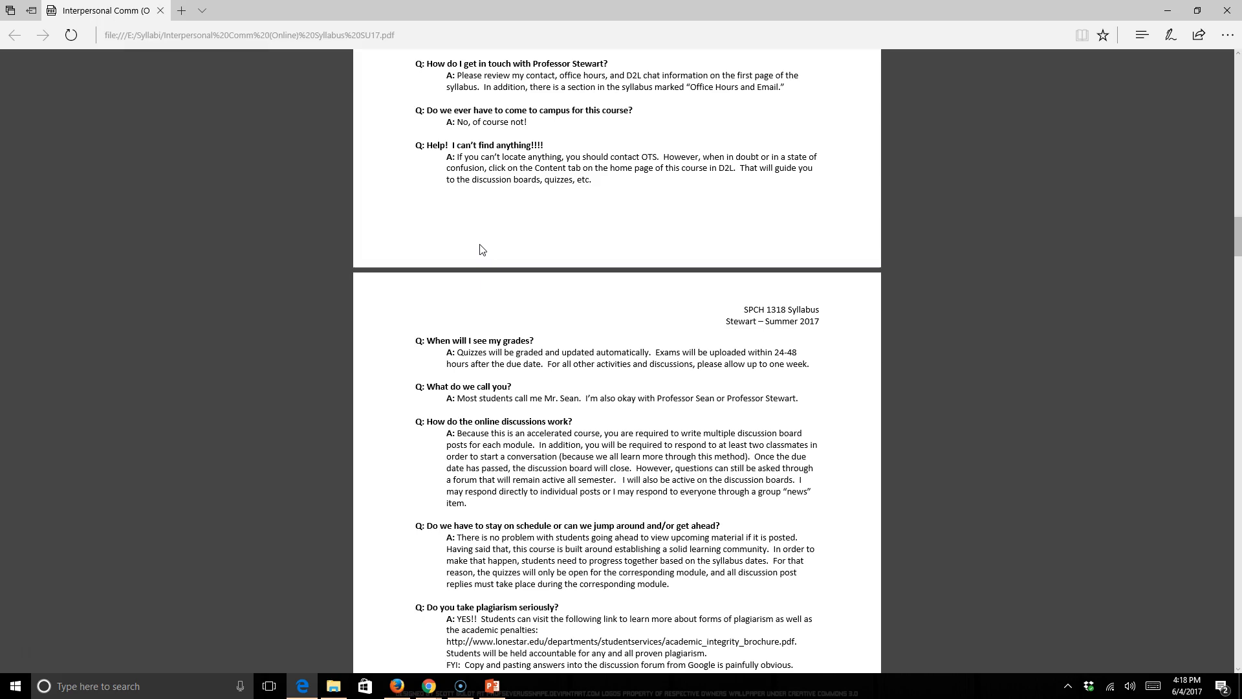
scroll(down, 3)
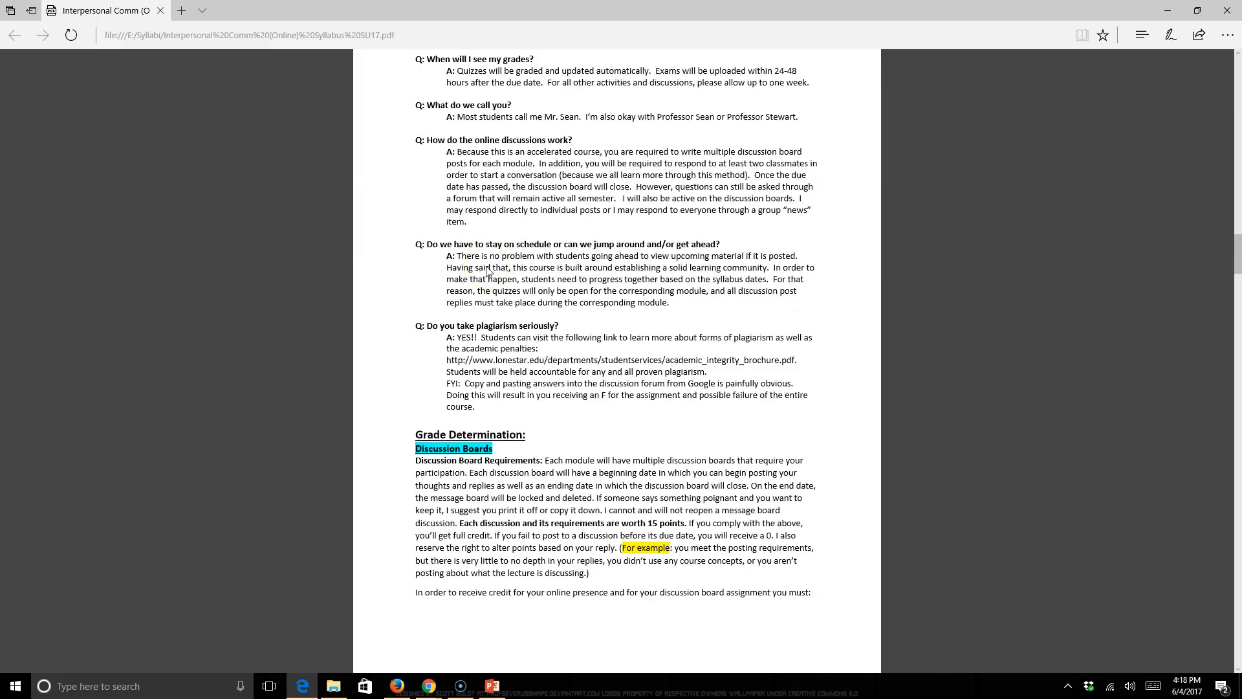
Step: Scroll to page 6's post word minimums, First Post Due box and Example Initial Post
scroll(down, 3)
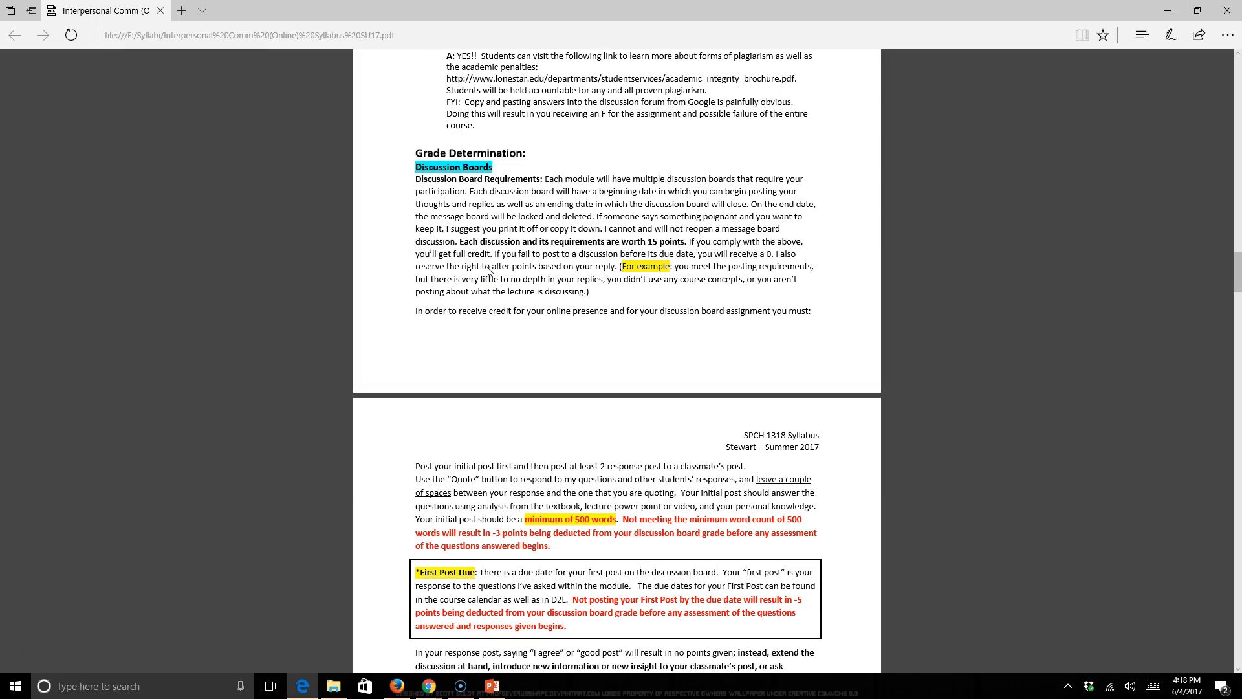
scroll(down, 3)
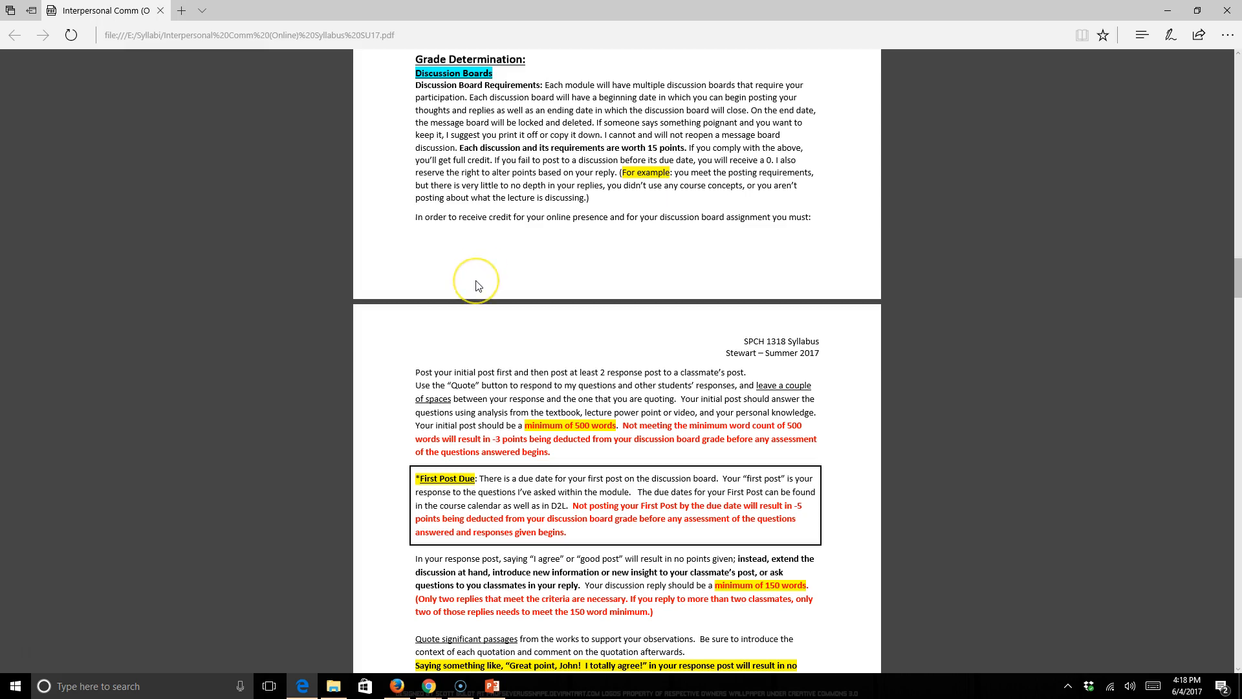
scroll(down, 3)
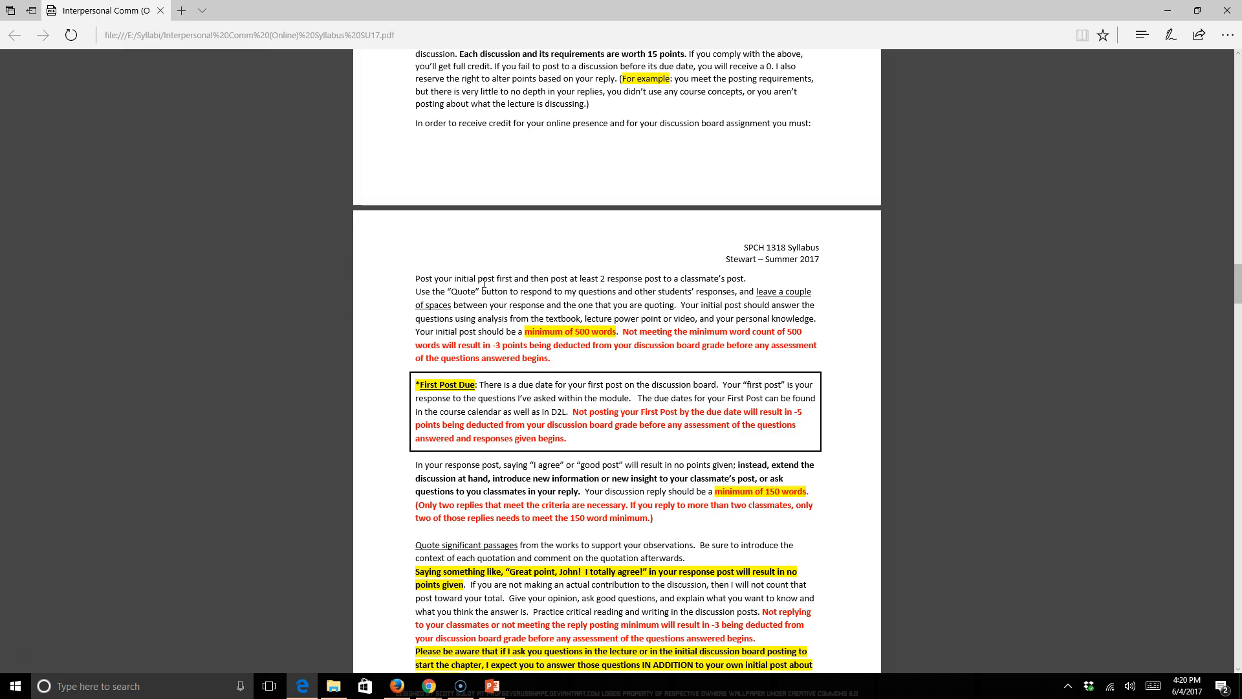
scroll(down, 3)
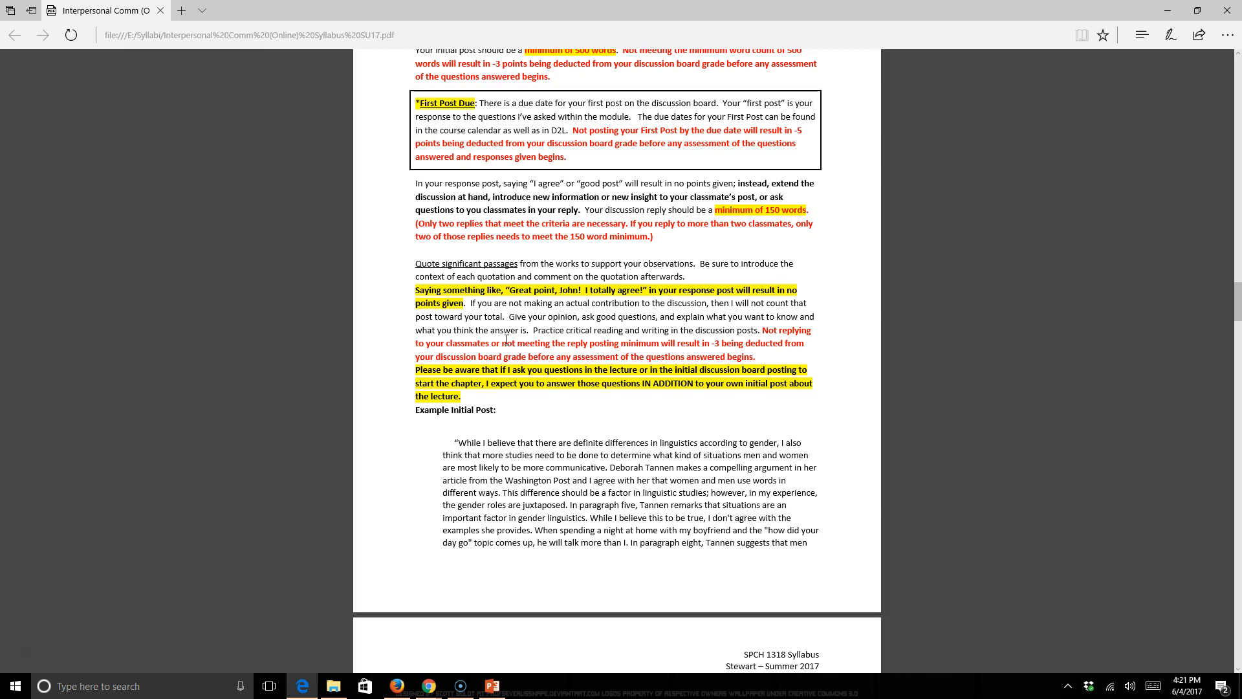
scroll(down, 3)
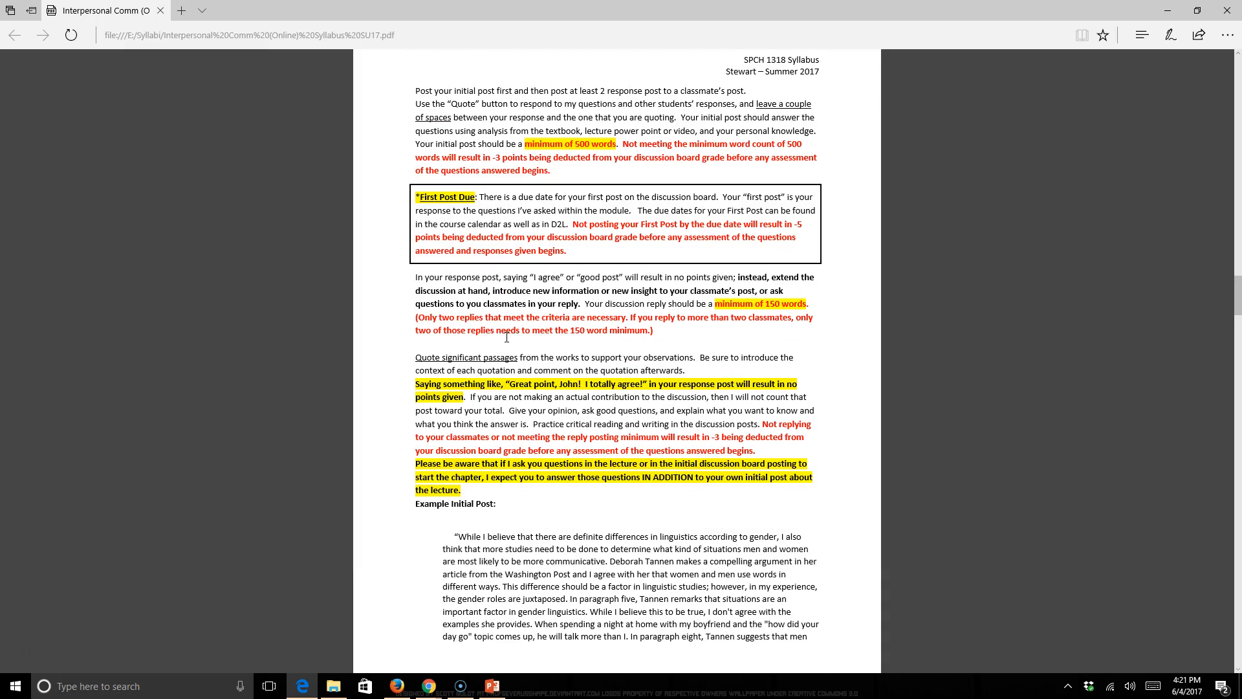
scroll(up, 3)
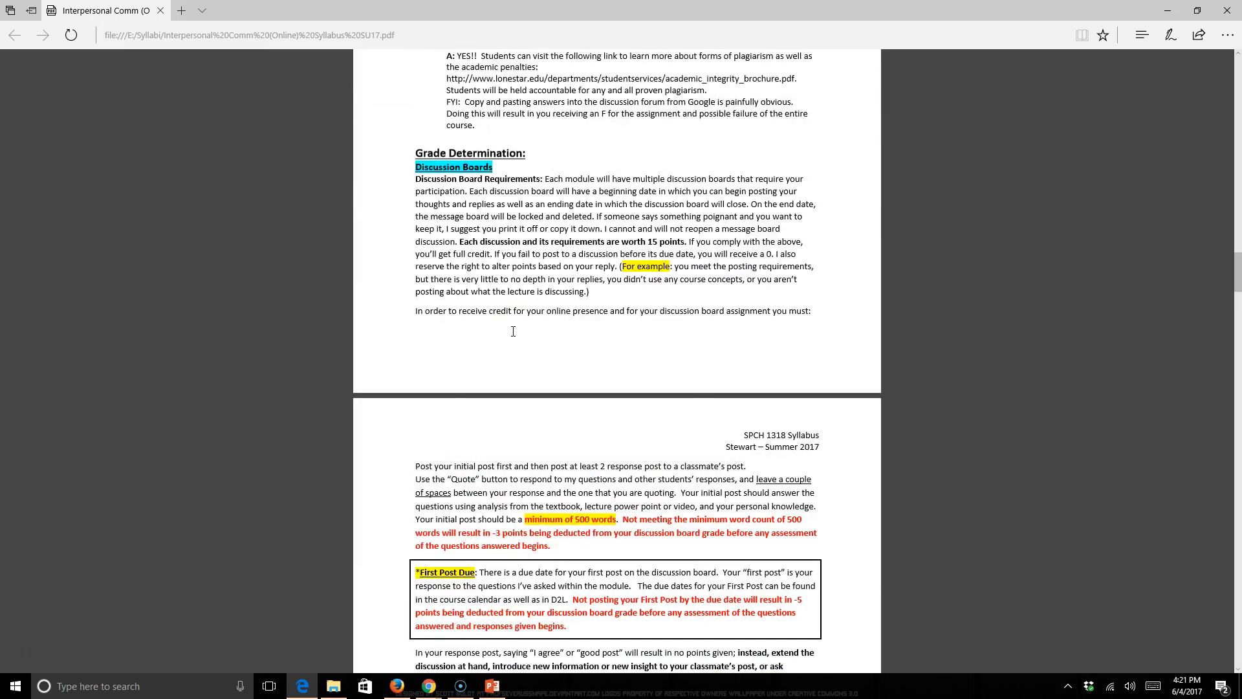
scroll(down, 3)
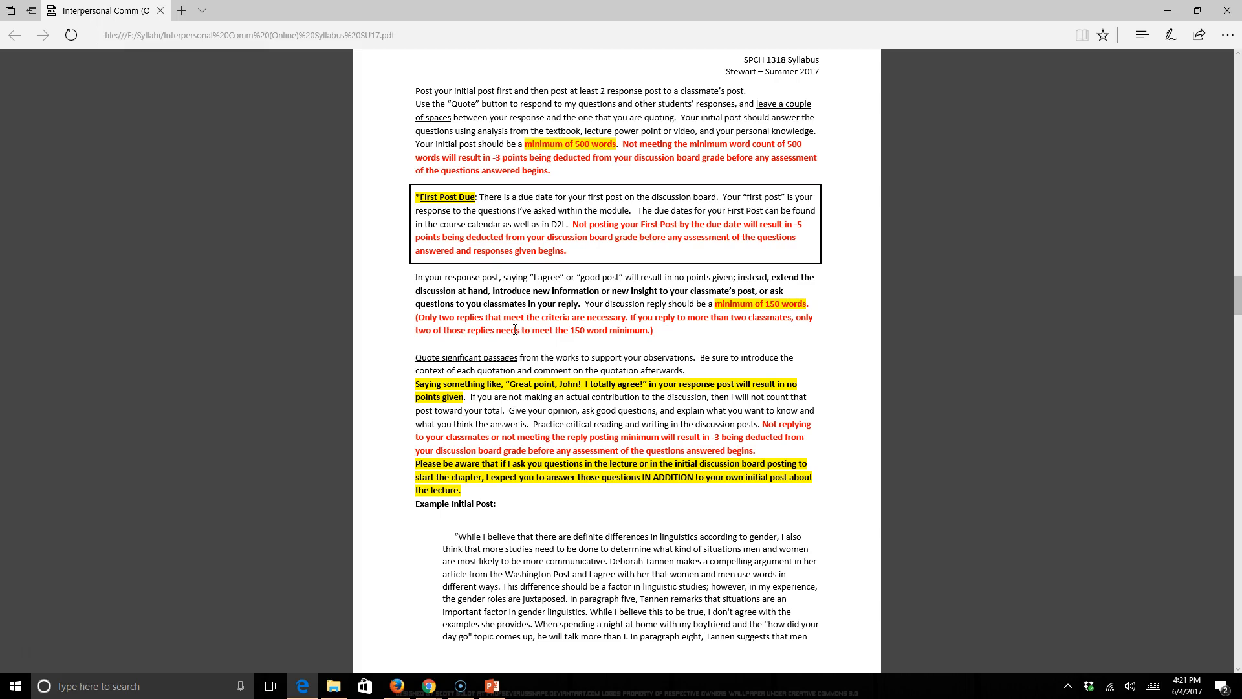
Step: Scroll past the 5 Steps and Netiquette sections to Reflection Papers
scroll(down, 3)
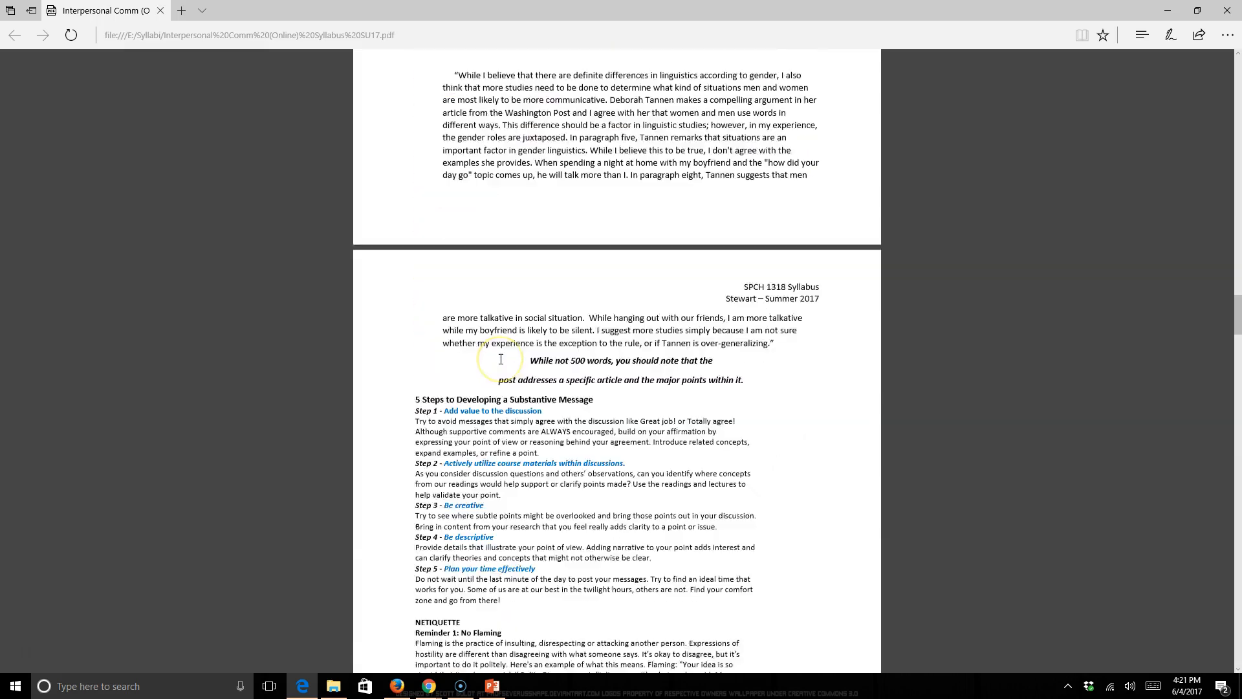
scroll(down, 3)
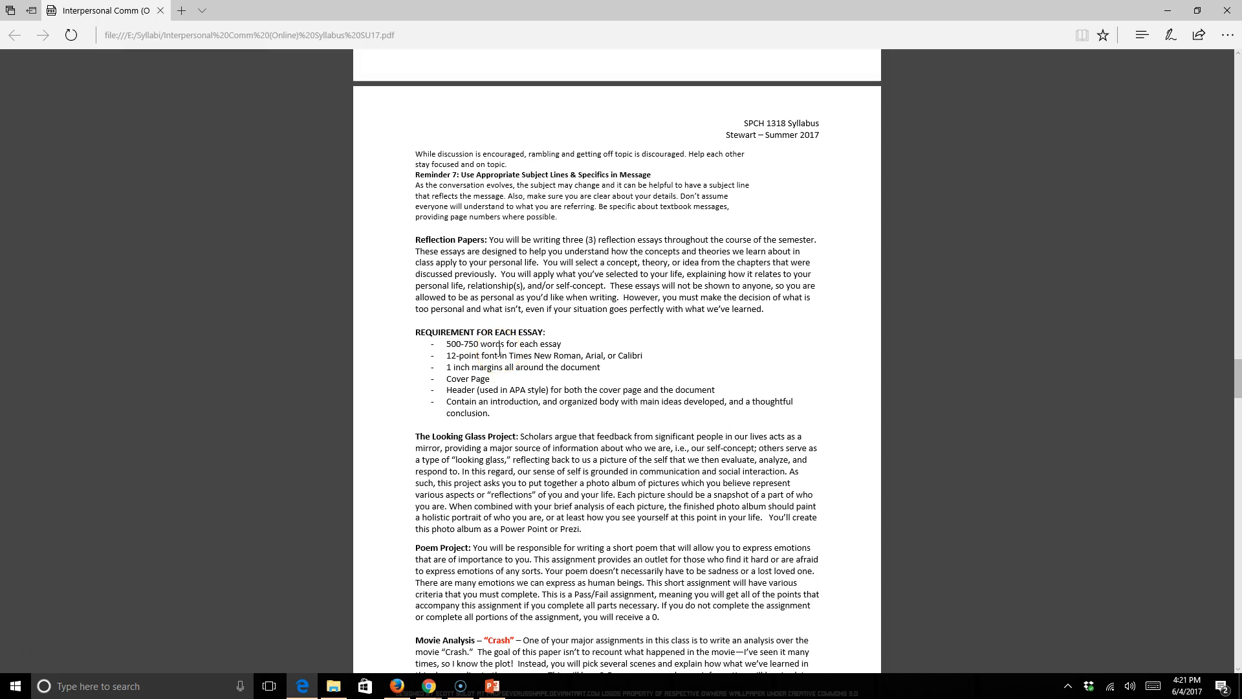
Step: Scroll past the Looking Glass and Poem projects to the Movie Analysis paragraph
scroll(down, 3)
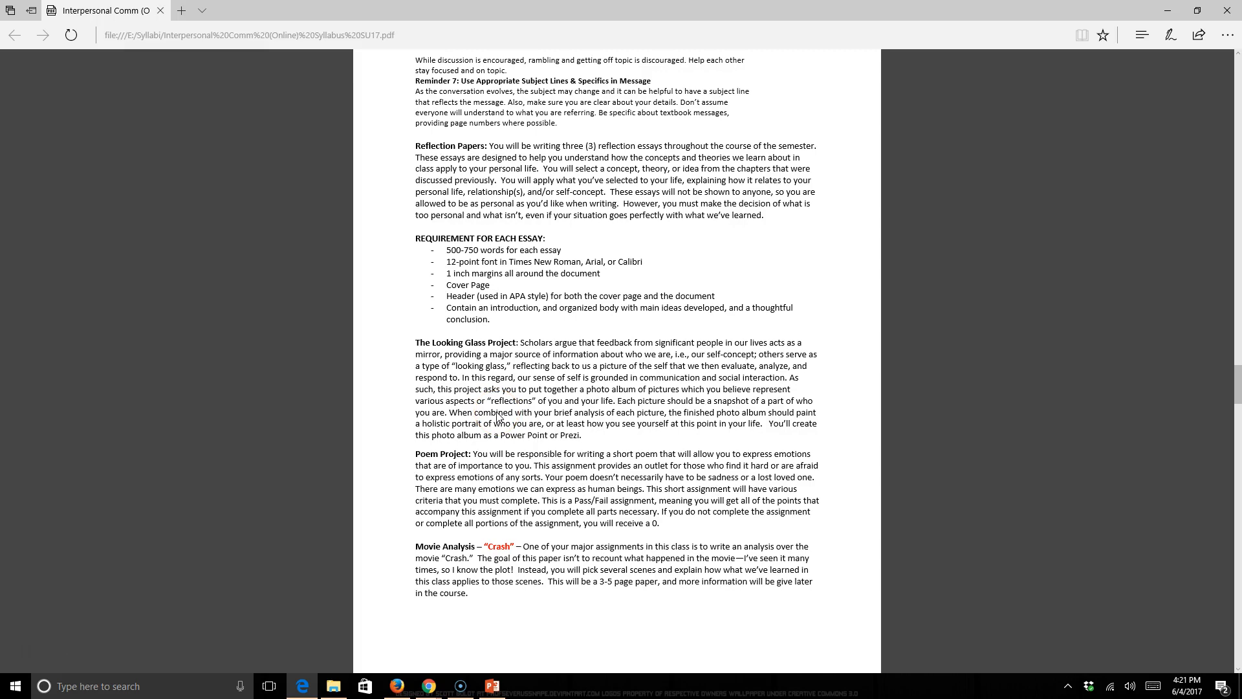
scroll(down, 3)
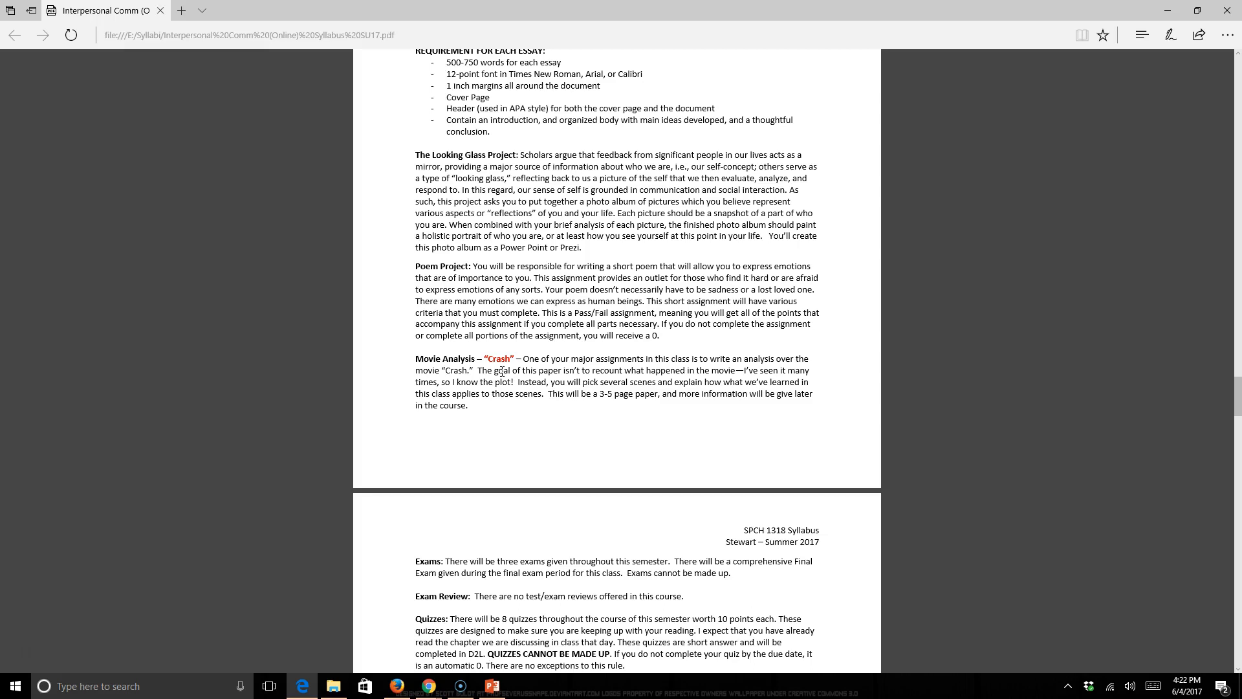
mouse_move(463, 312)
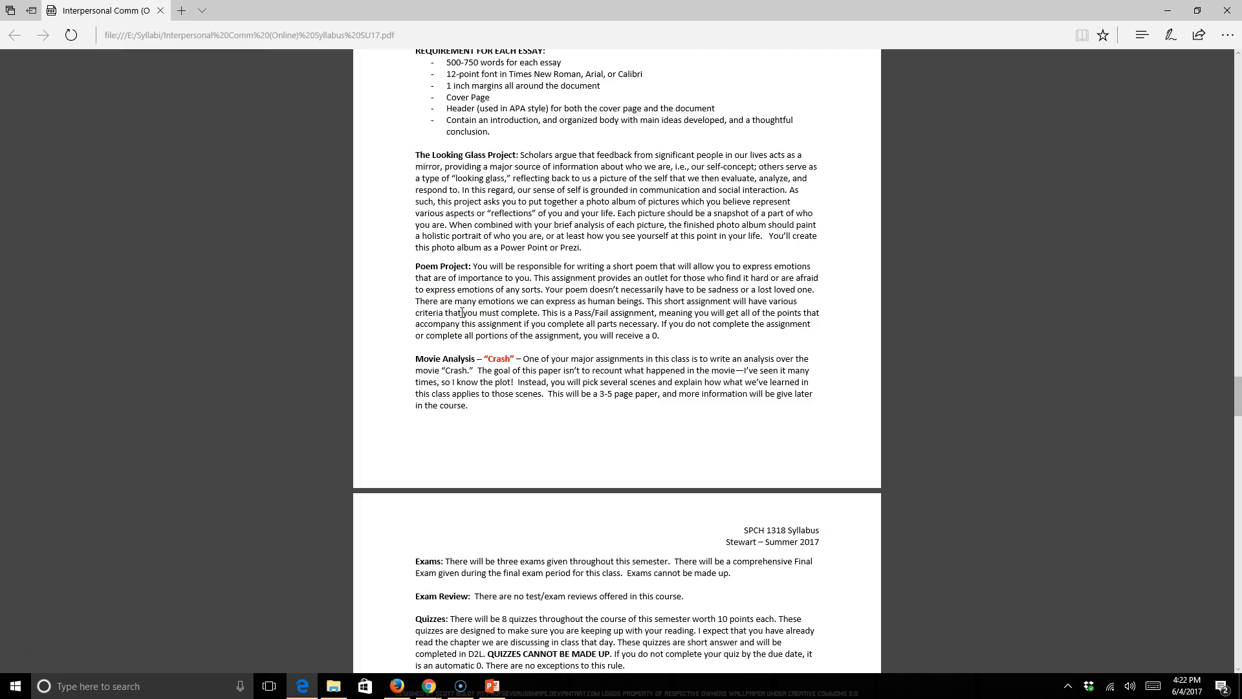
Step: Scroll through Exams, Quizzes, Late Work and Extra Credit to the 850-point grading breakdown
scroll(down, 3)
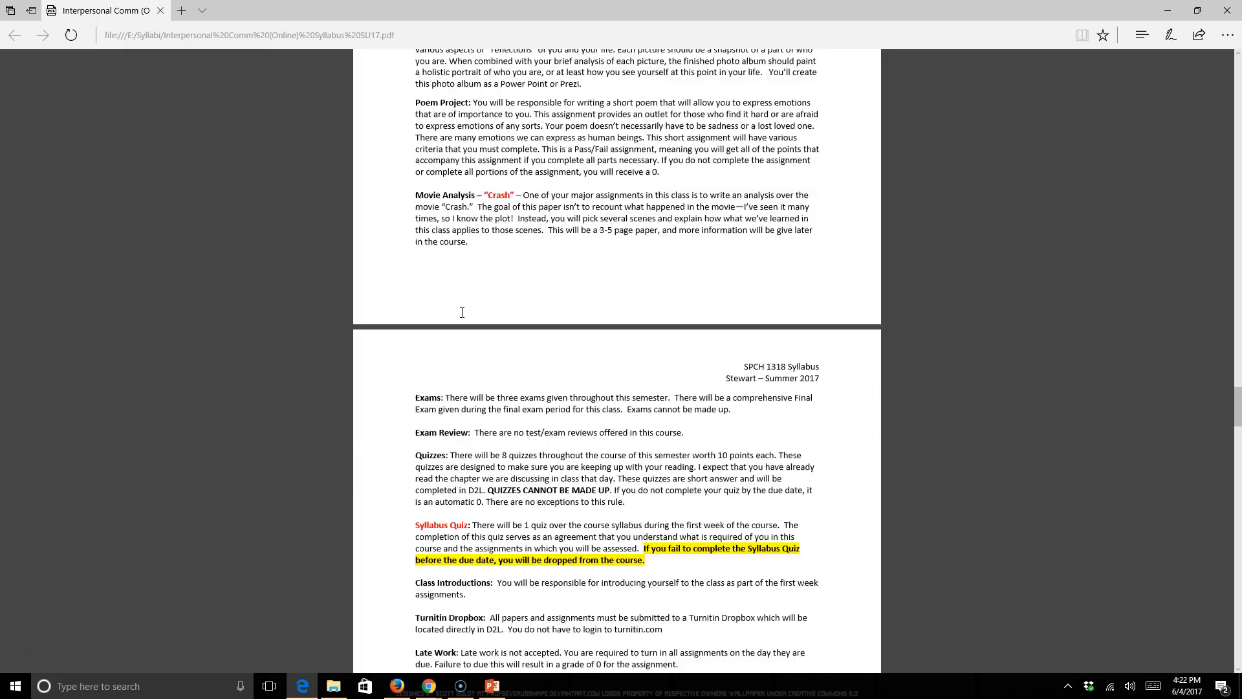
scroll(down, 3)
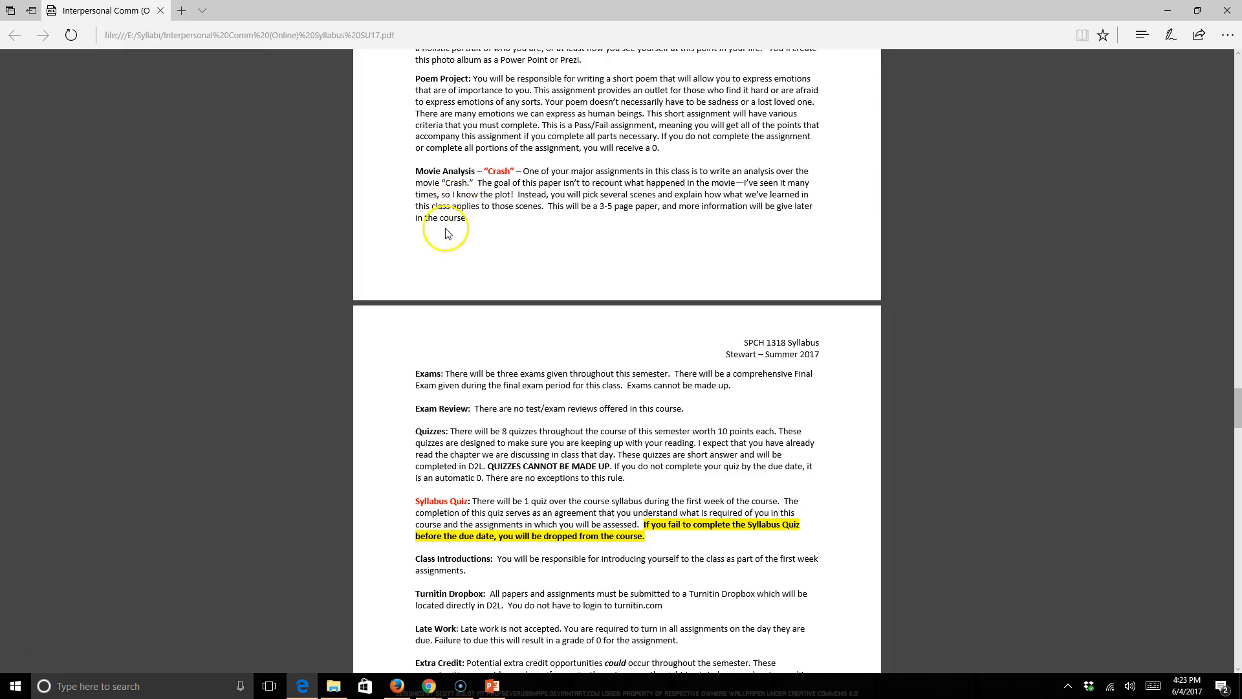
scroll(down, 3)
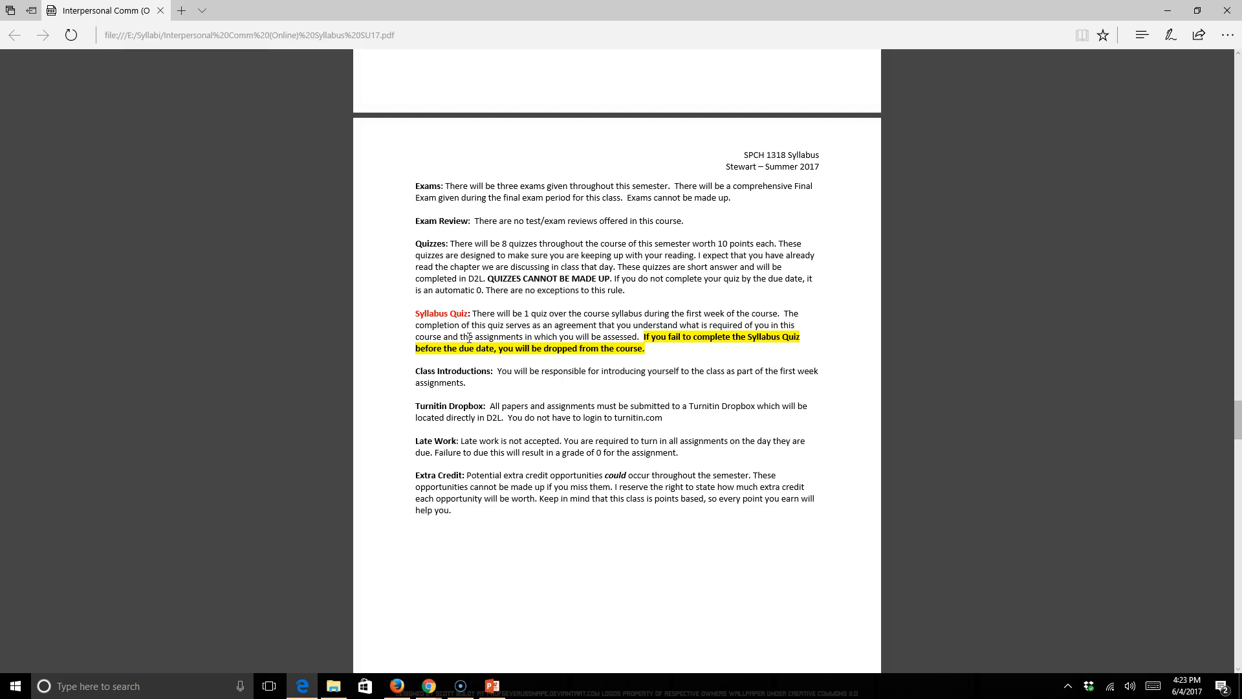
scroll(down, 3)
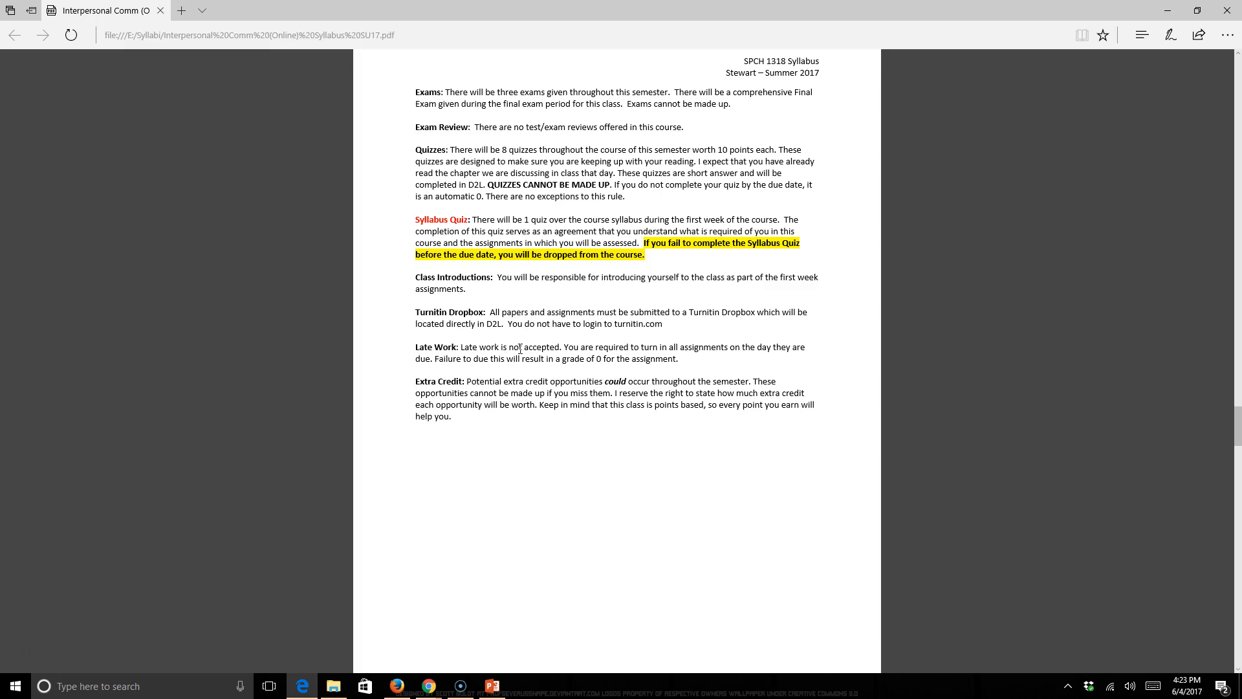
scroll(down, 3)
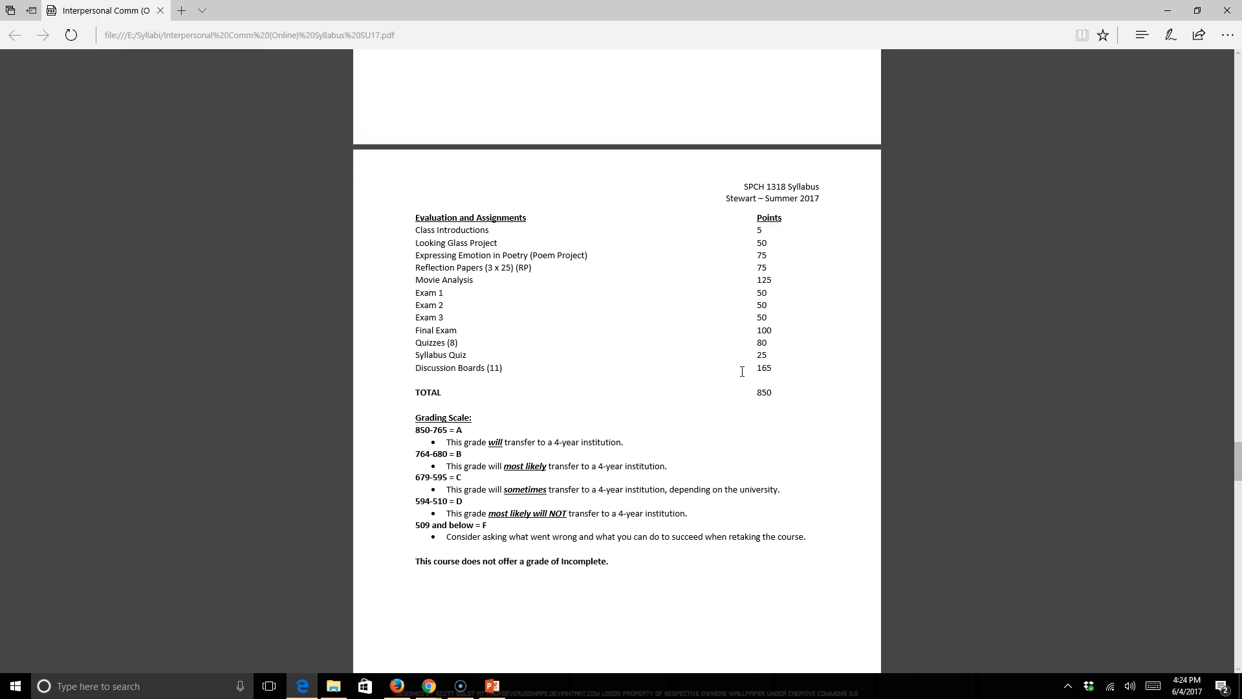
Step: Scroll down once more to the grading scale and no-Incomplete-grade note
scroll(down, 3)
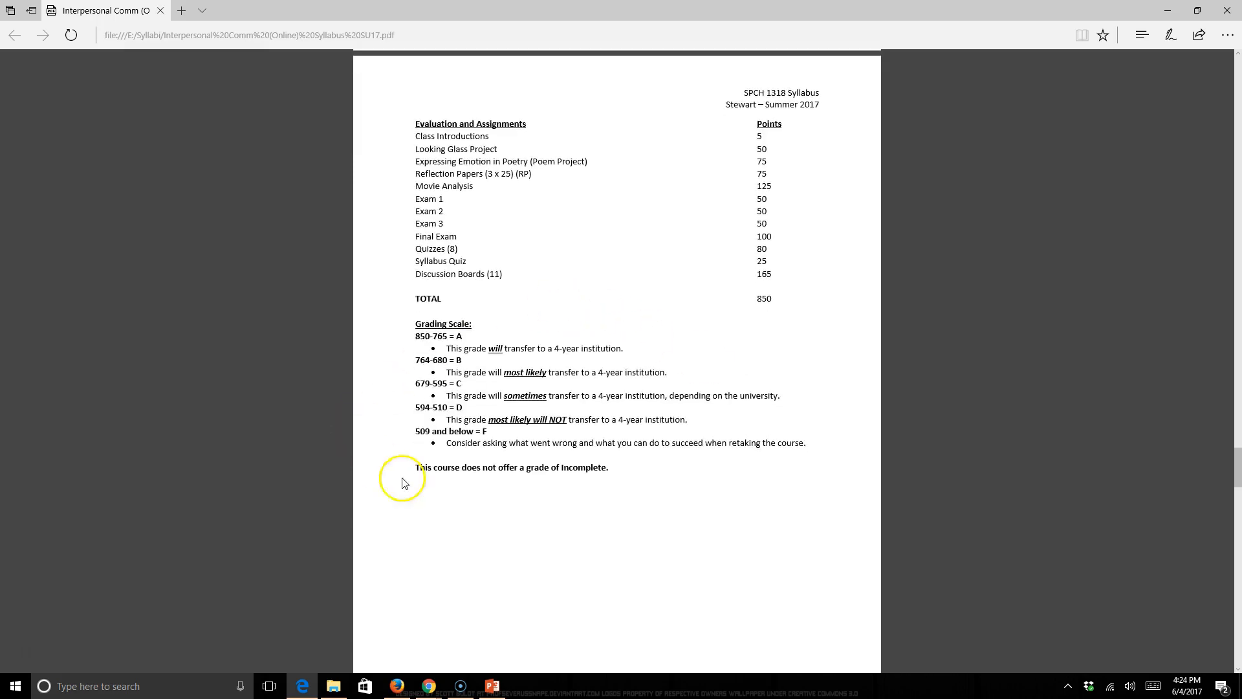
Step: Scroll the syllabus to the Summer I 2017 calendar of modules, quizzes and due dates
scroll(down, 3)
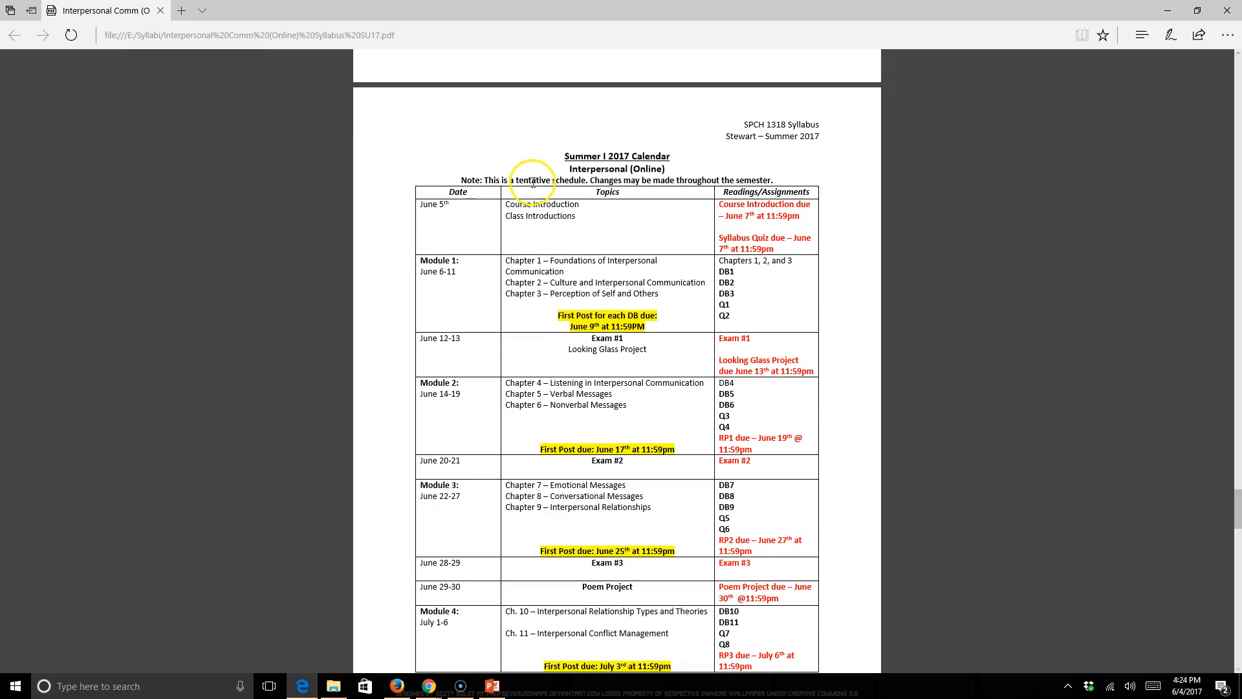
mouse_move(619, 367)
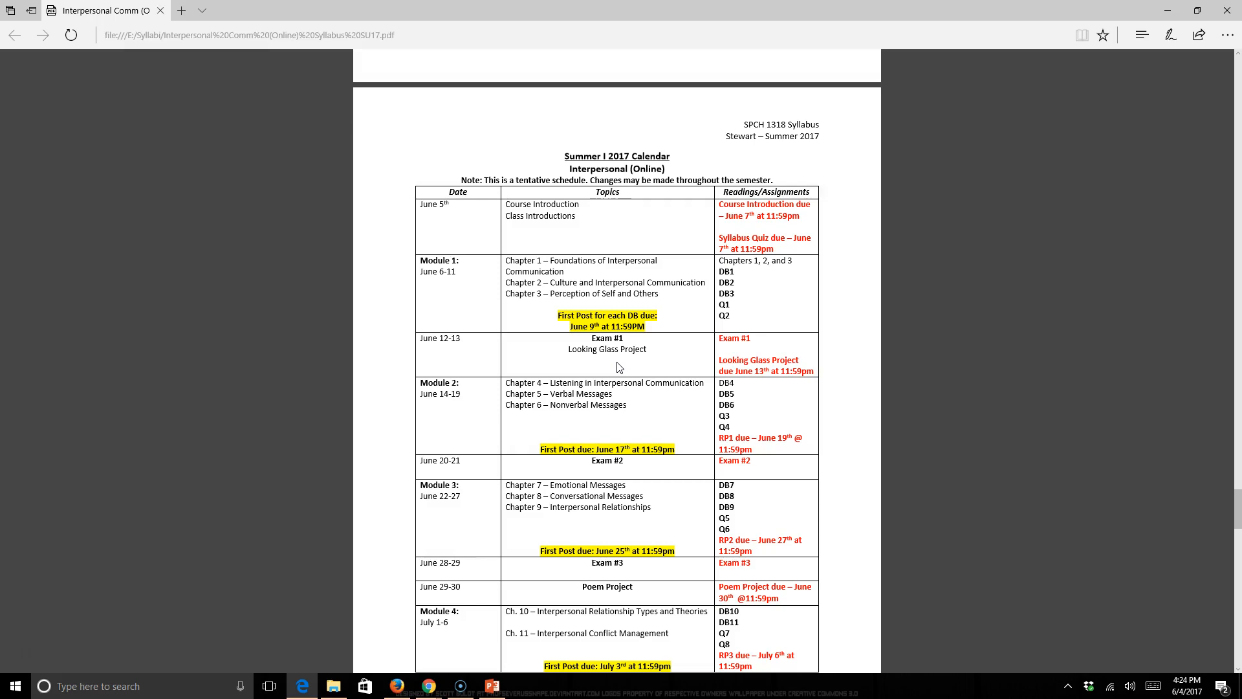
scroll(down, 3)
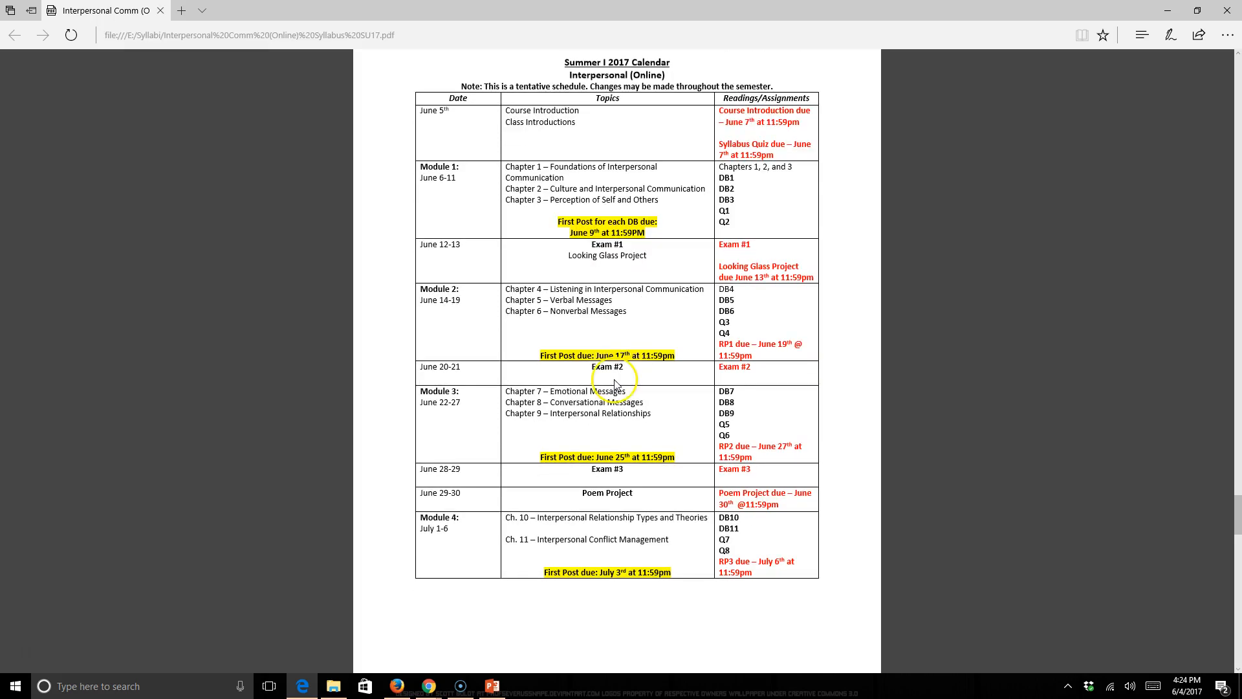
scroll(down, 3)
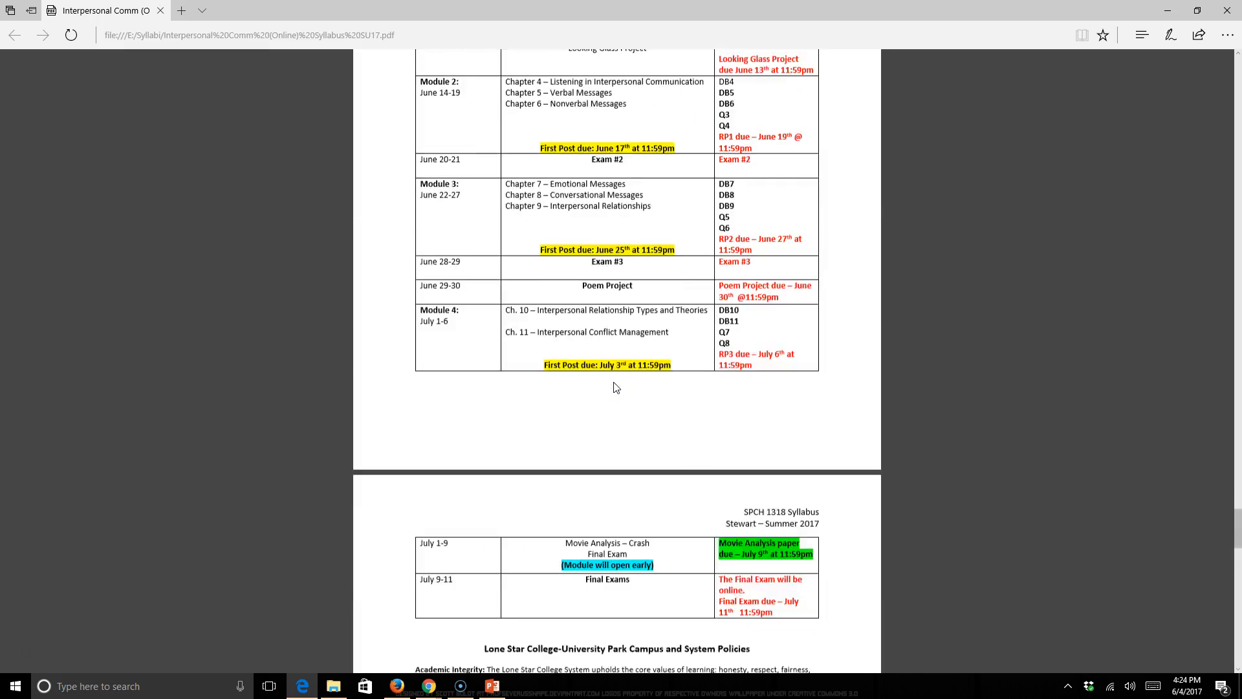
scroll(up, 3)
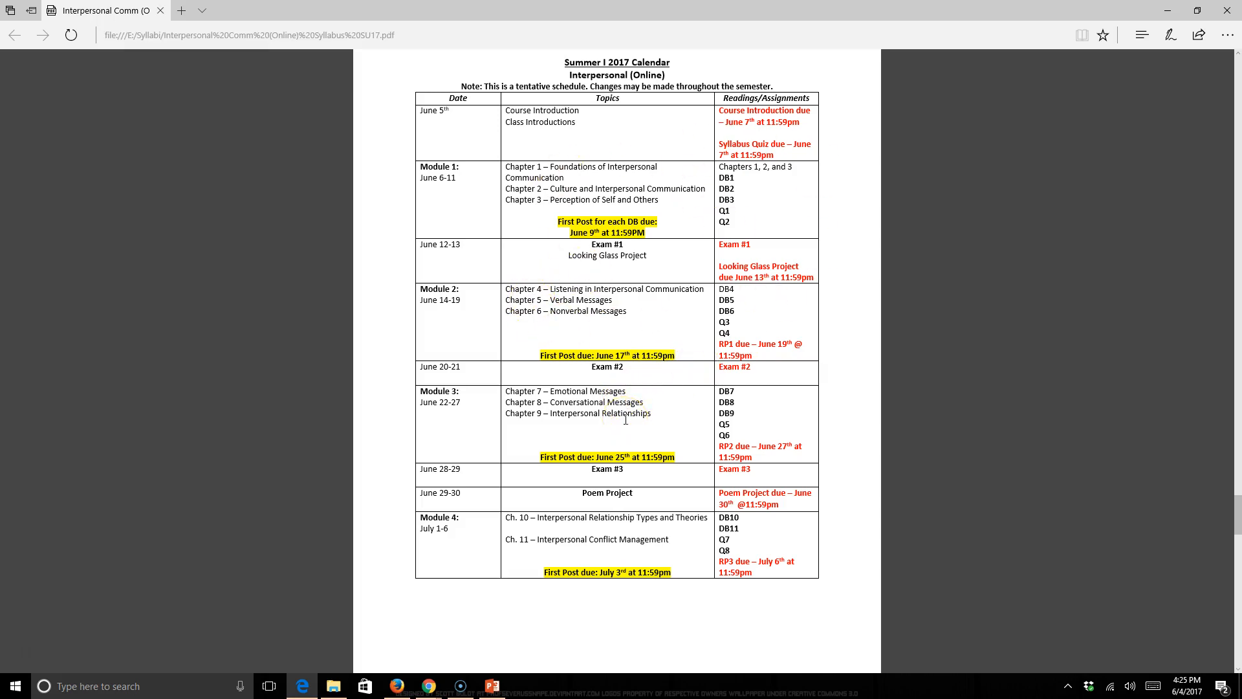
scroll(down, 3)
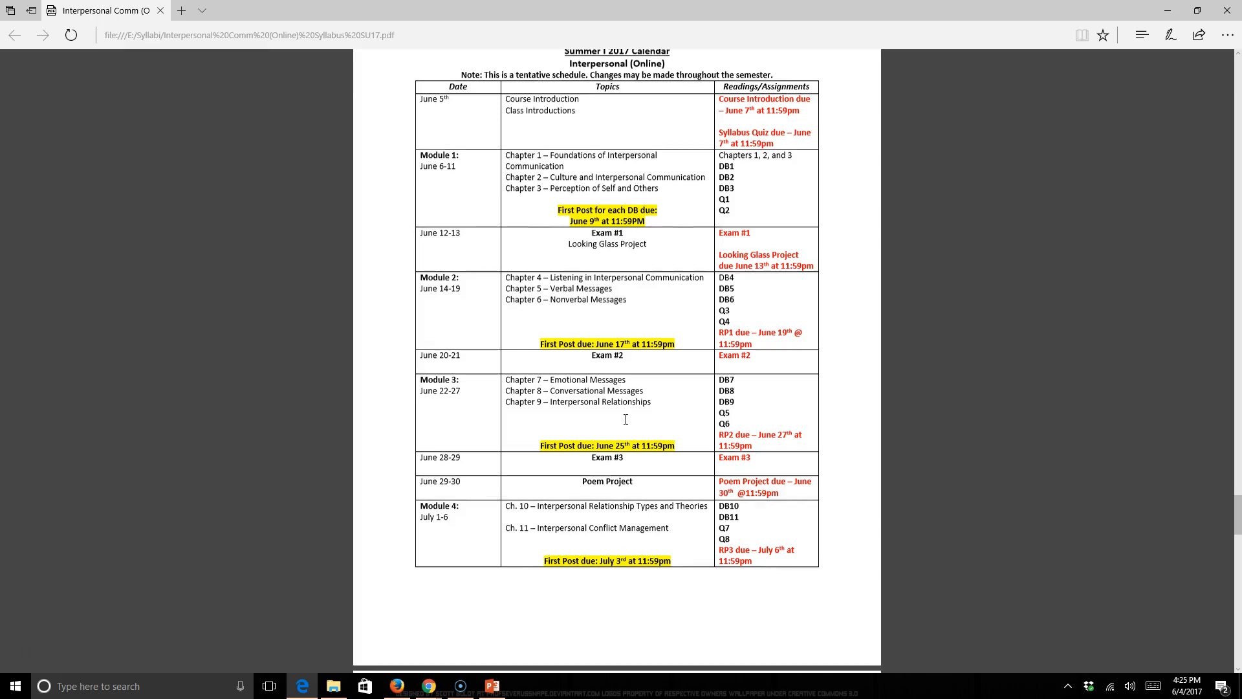
Step: Scroll to page 13 showing the Withdrawal Policy, Six Drop Rule, FERPA and internet policies
scroll(down, 3)
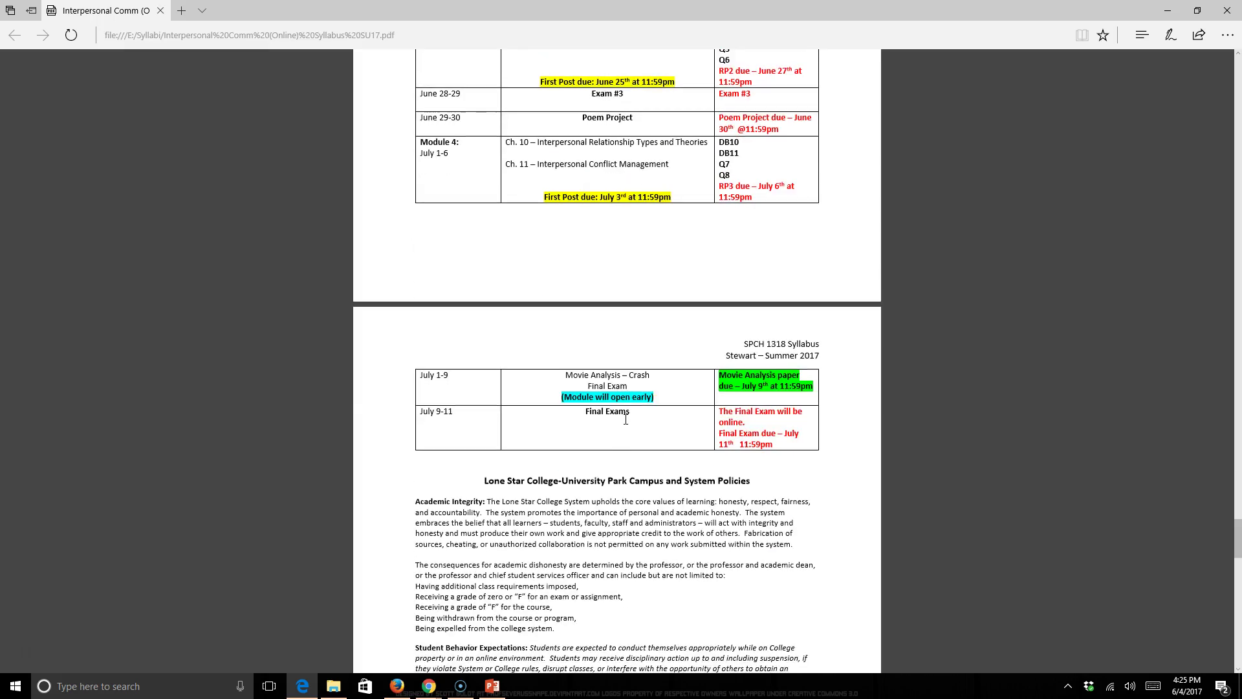
scroll(down, 3)
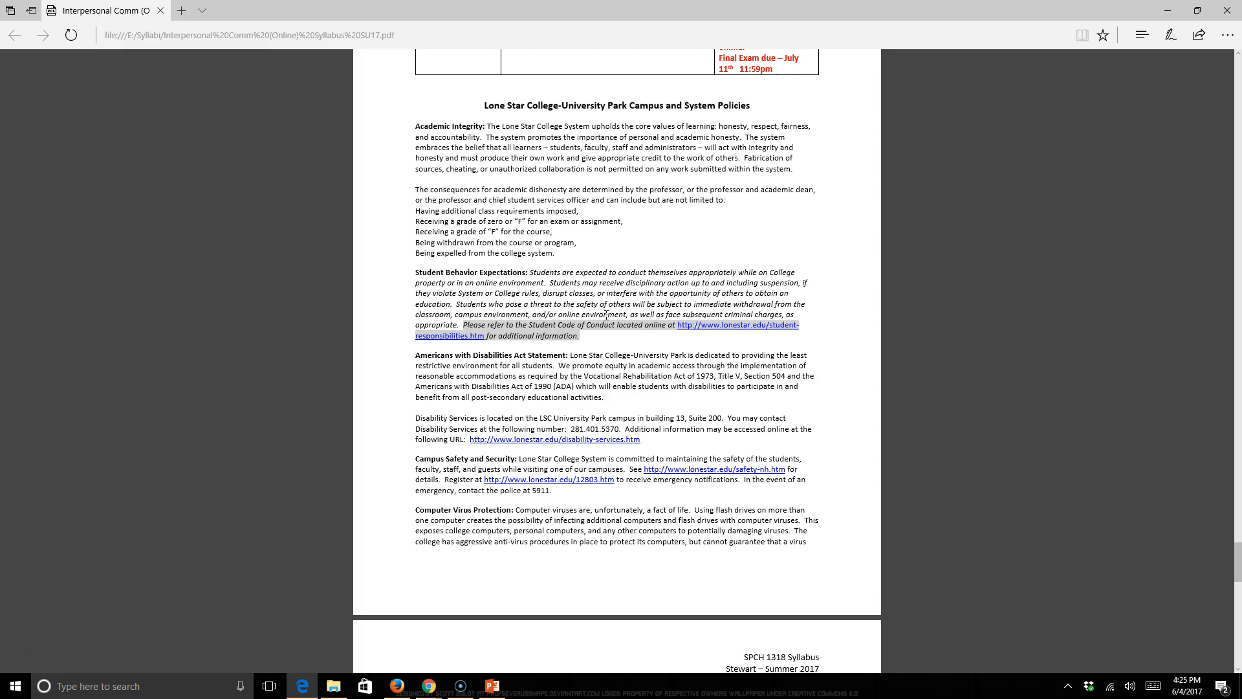
scroll(down, 3)
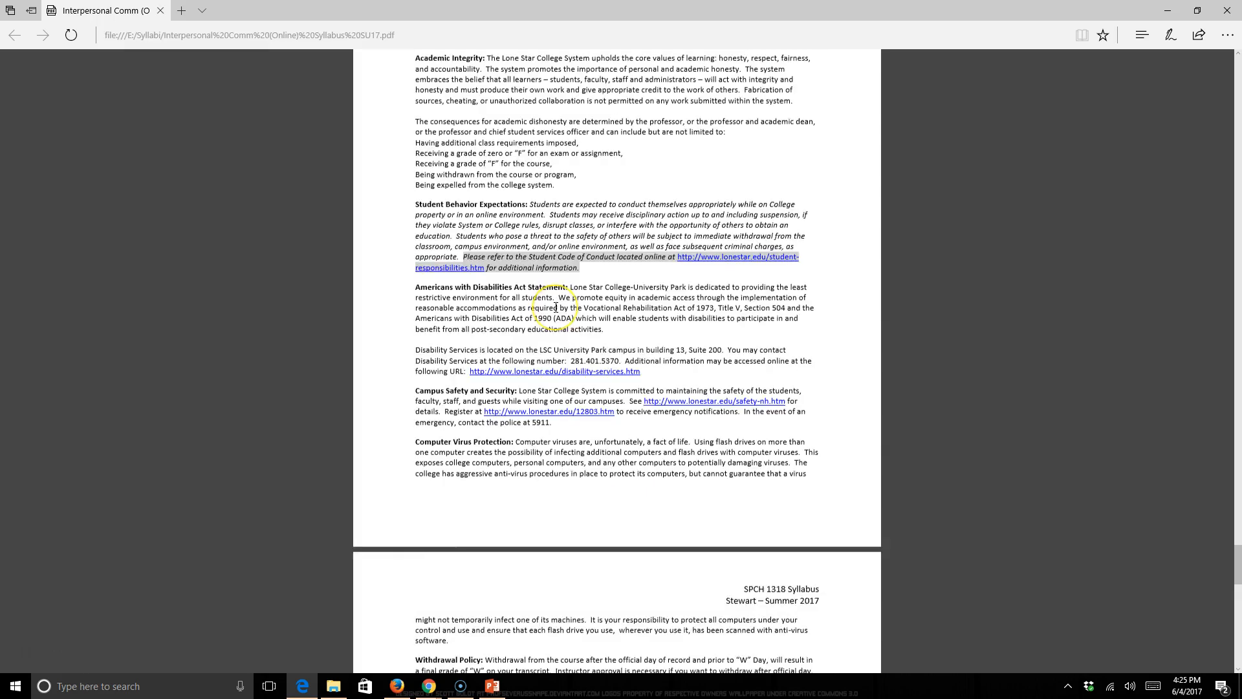
scroll(down, 3)
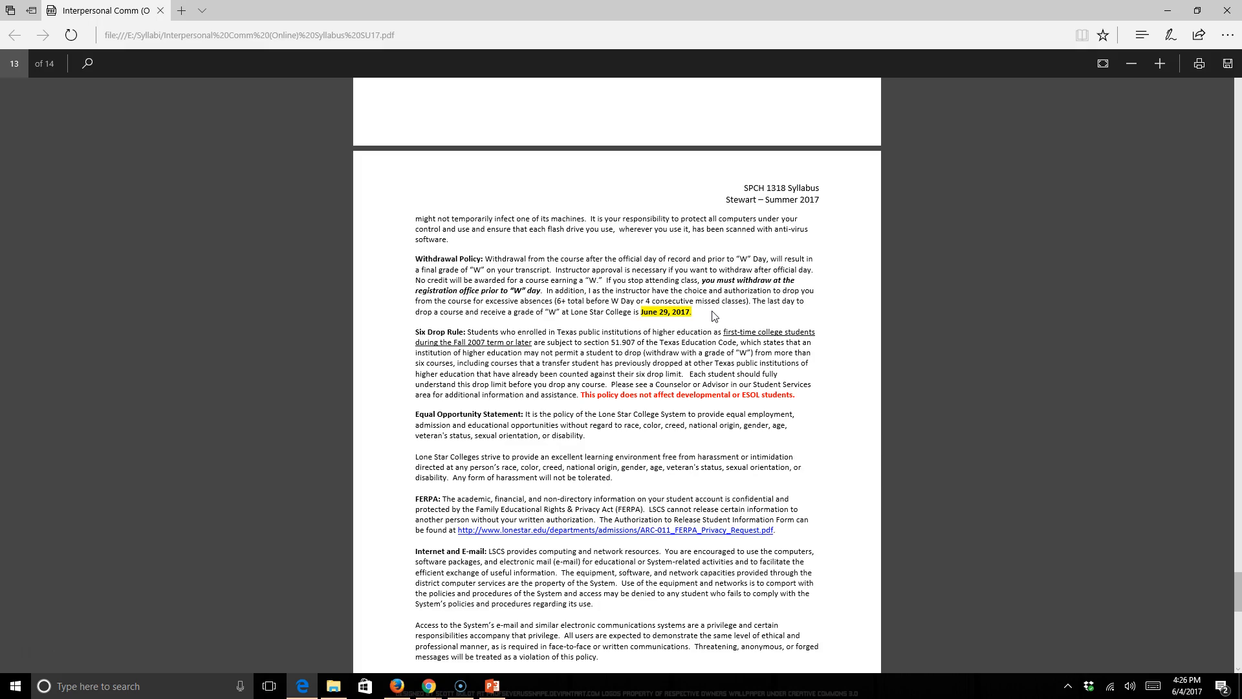
Step: Scroll to page 14's Syllabus Caveat, then switch to the Online Course Myths presentation
scroll(down, 3)
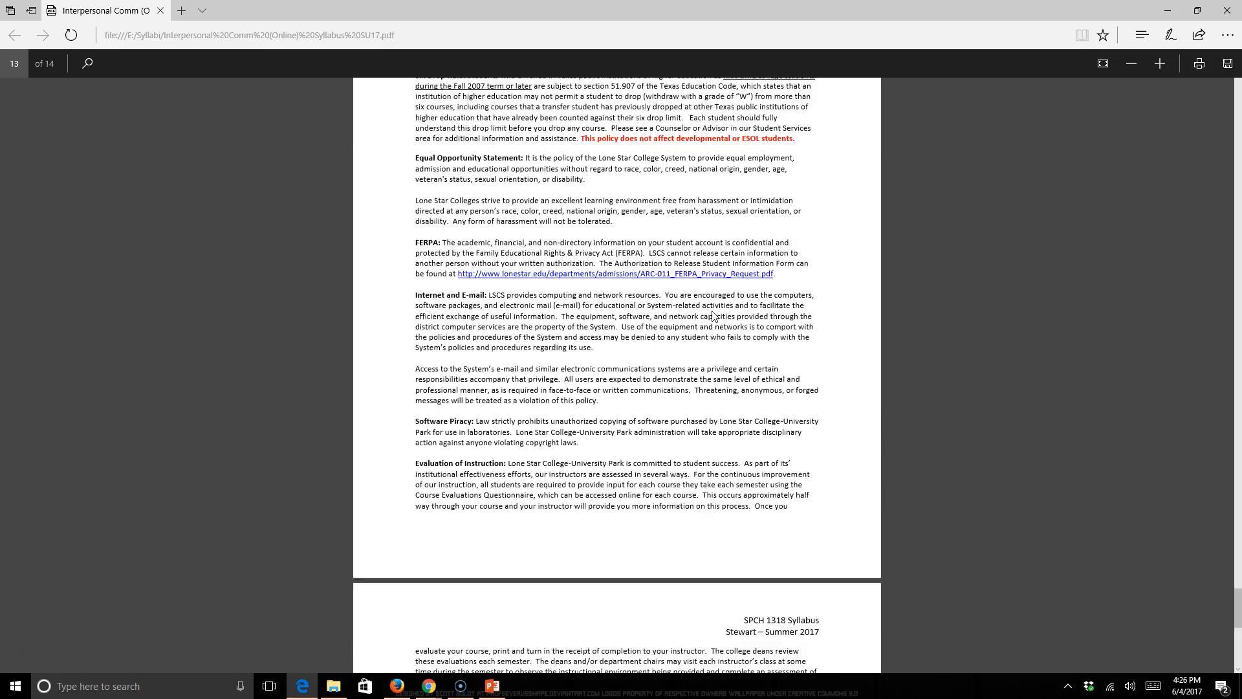
scroll(down, 3)
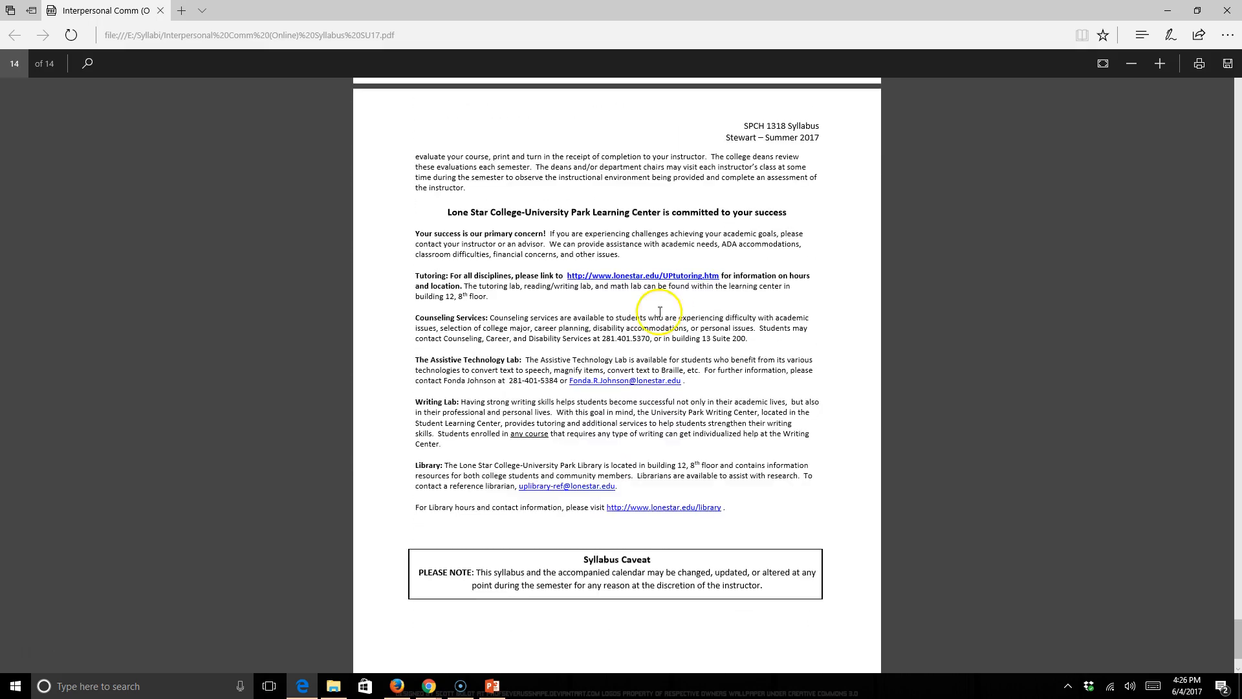
mouse_move(491, 243)
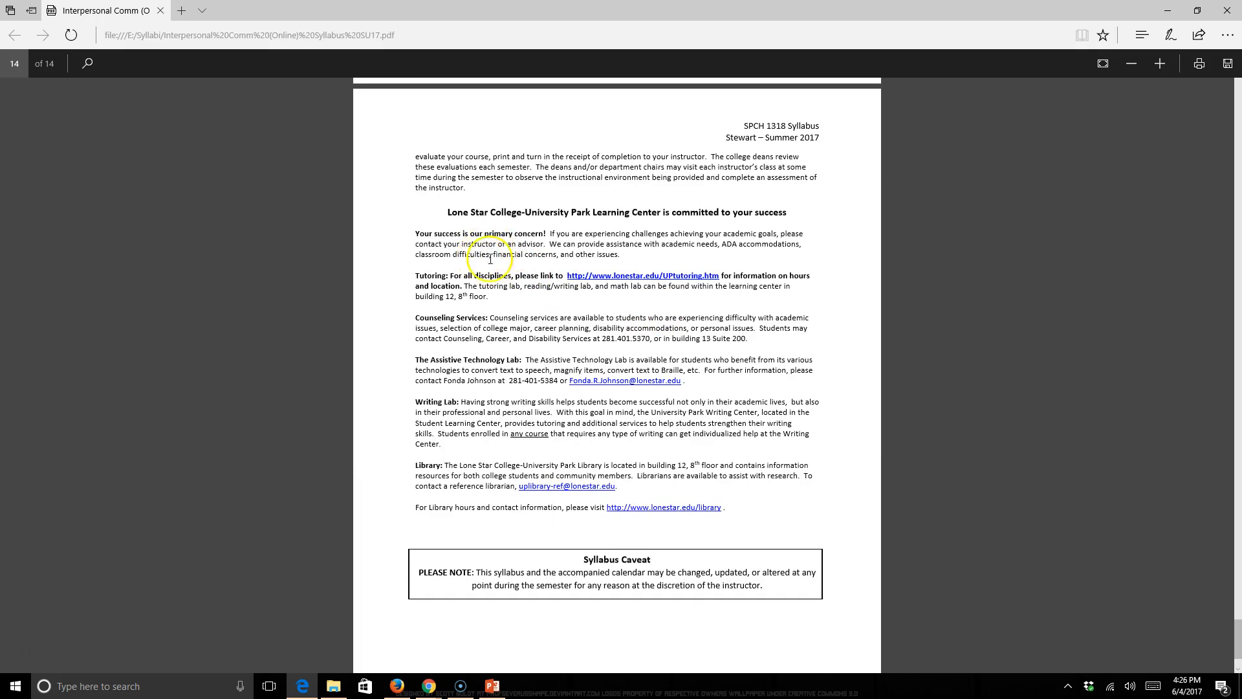
mouse_move(484, 408)
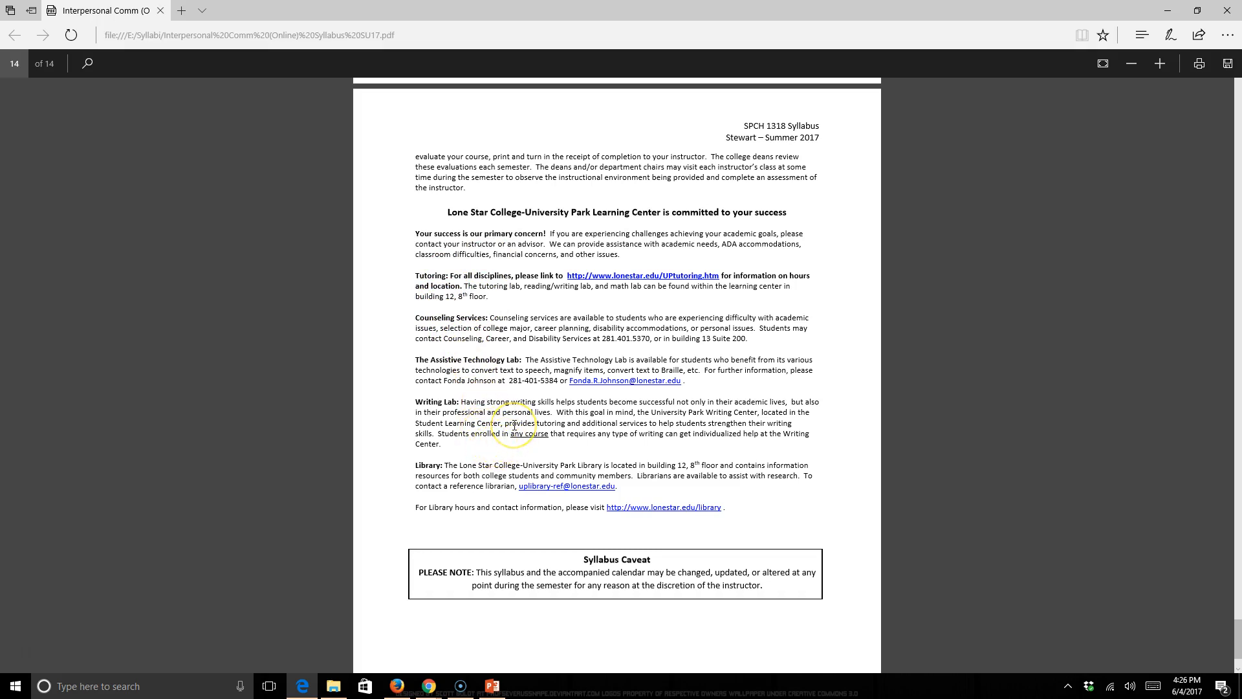
scroll(down, 3)
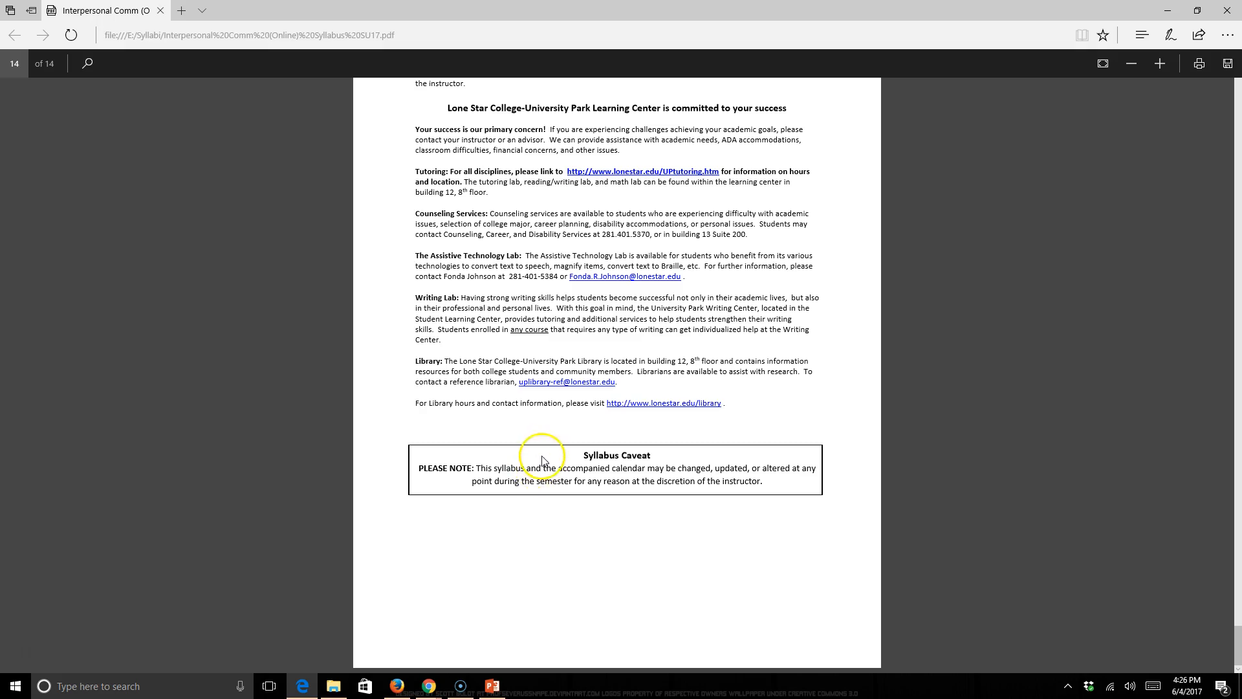
mouse_move(774, 417)
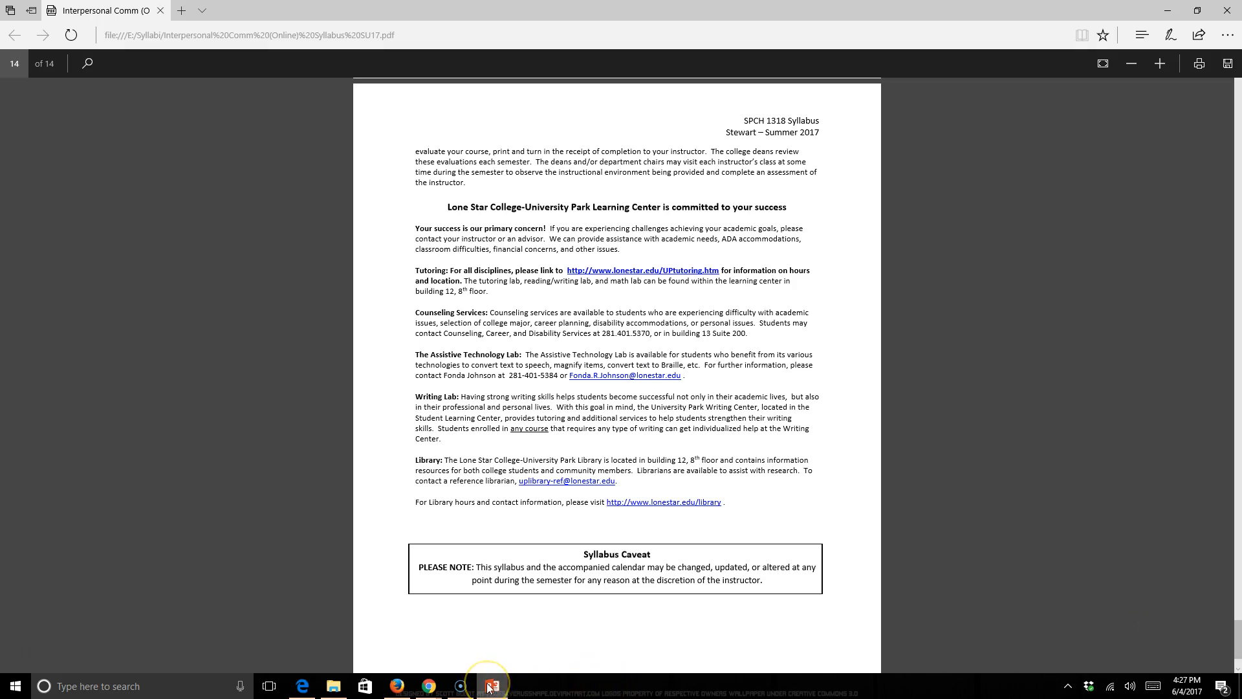
click(491, 687)
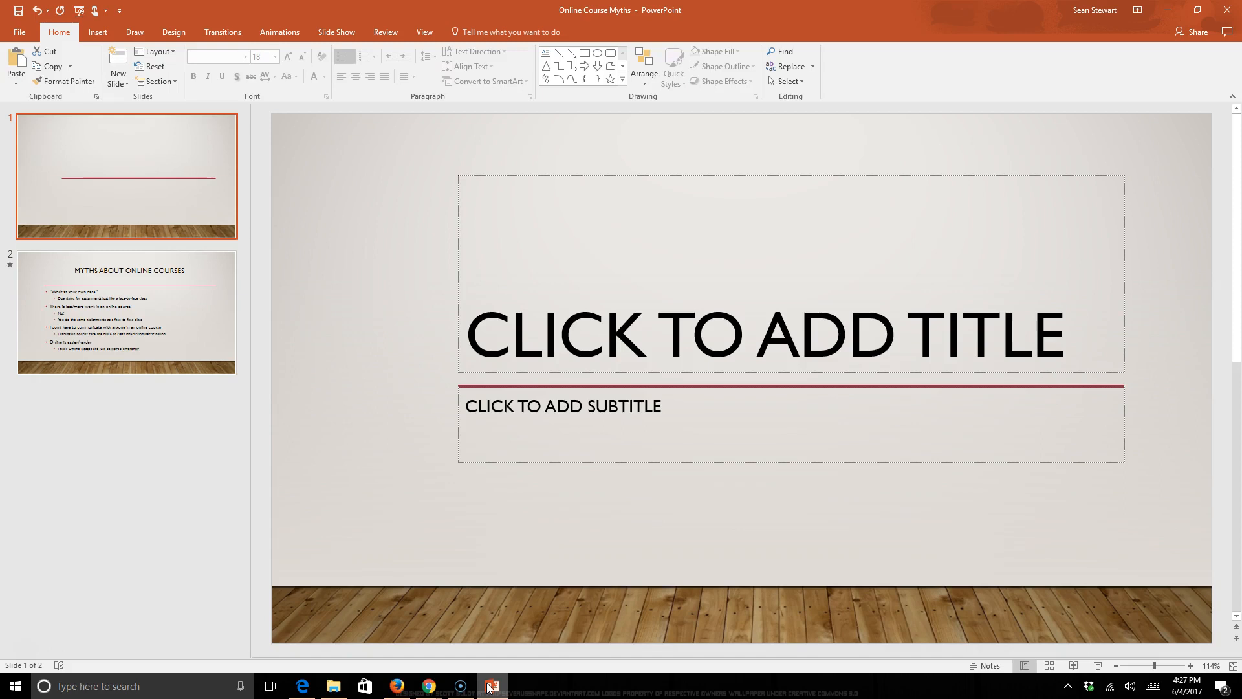